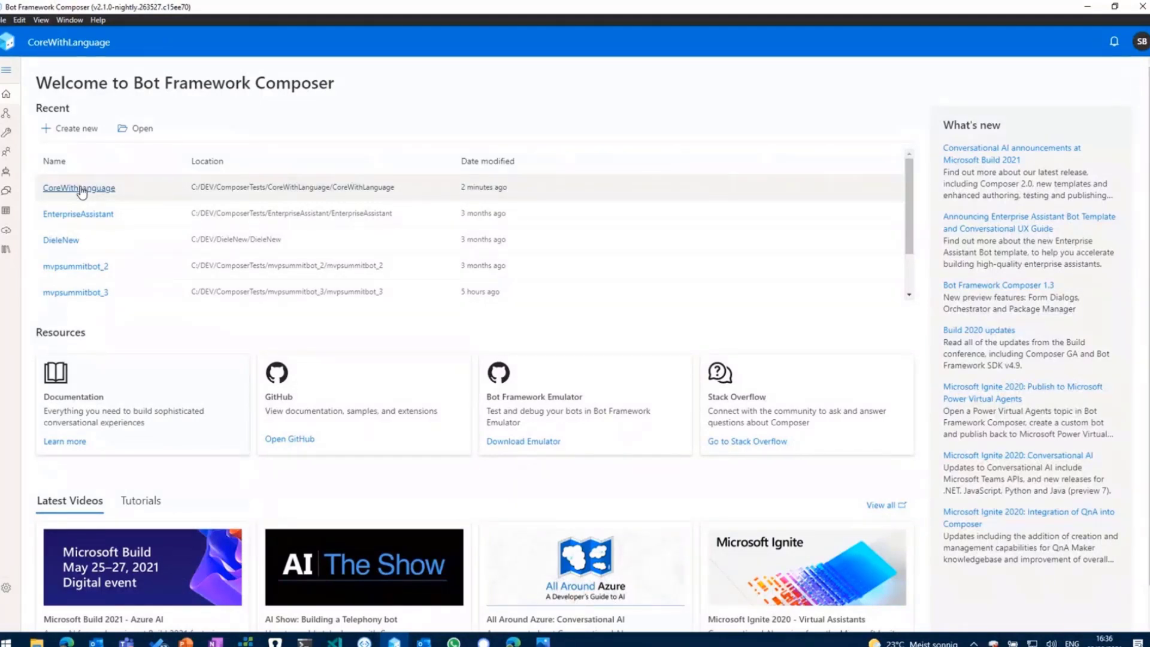
Step: Open the CoreWithLanguage bot project from the Recent list
click(79, 188)
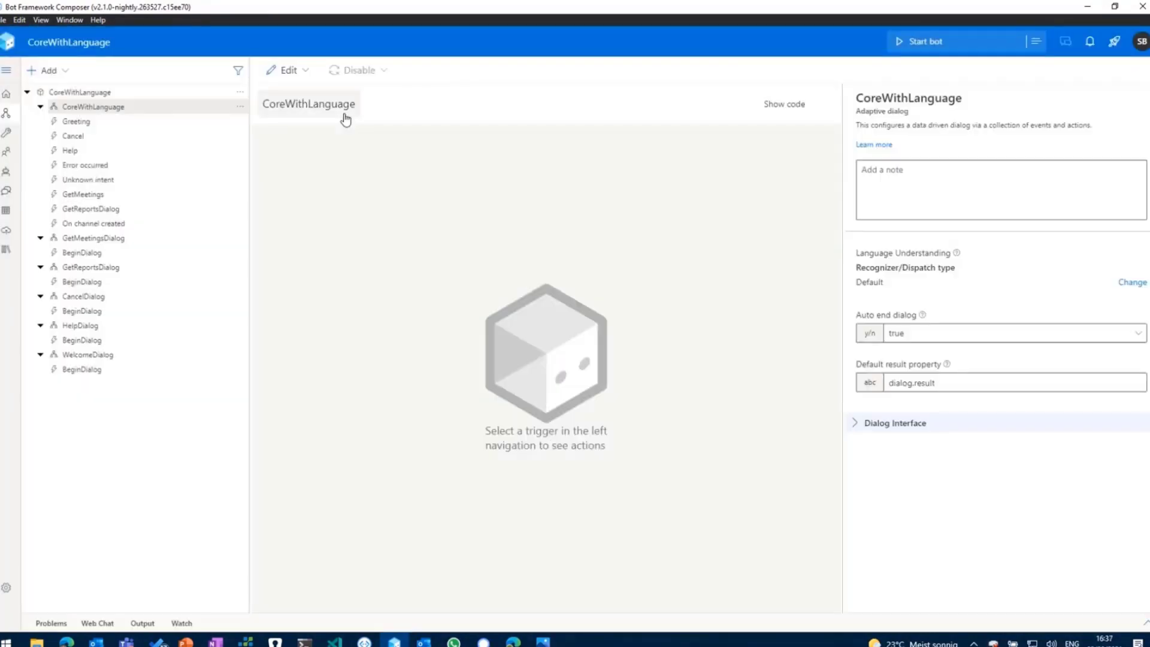
mouse_move(173, 481)
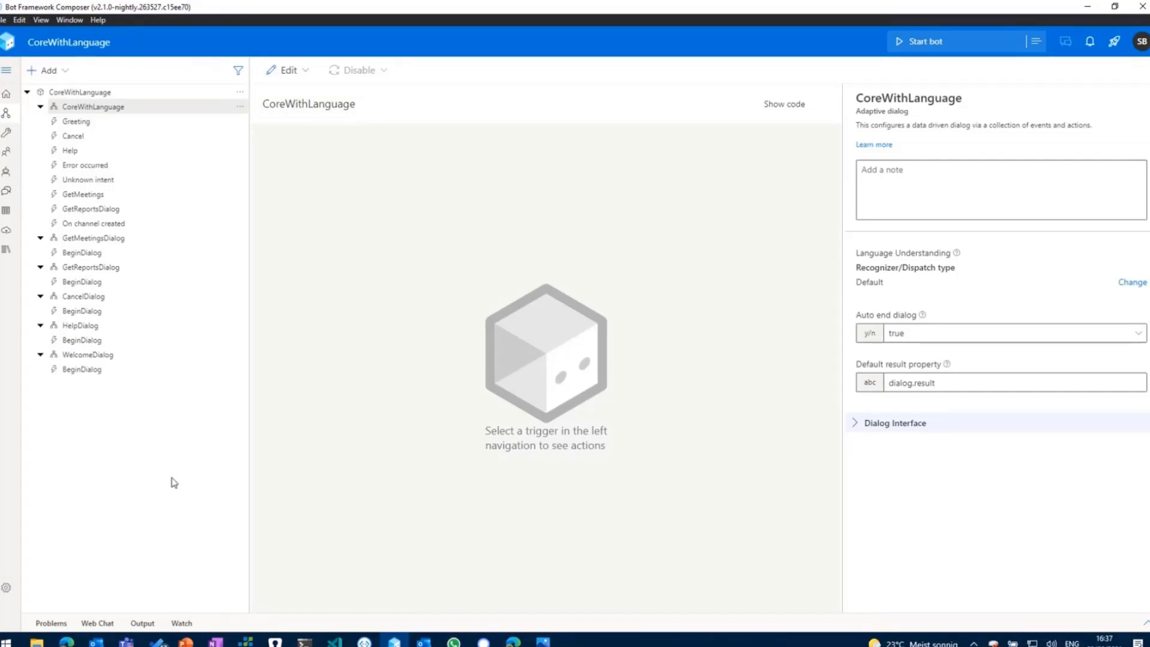
mouse_move(421, 531)
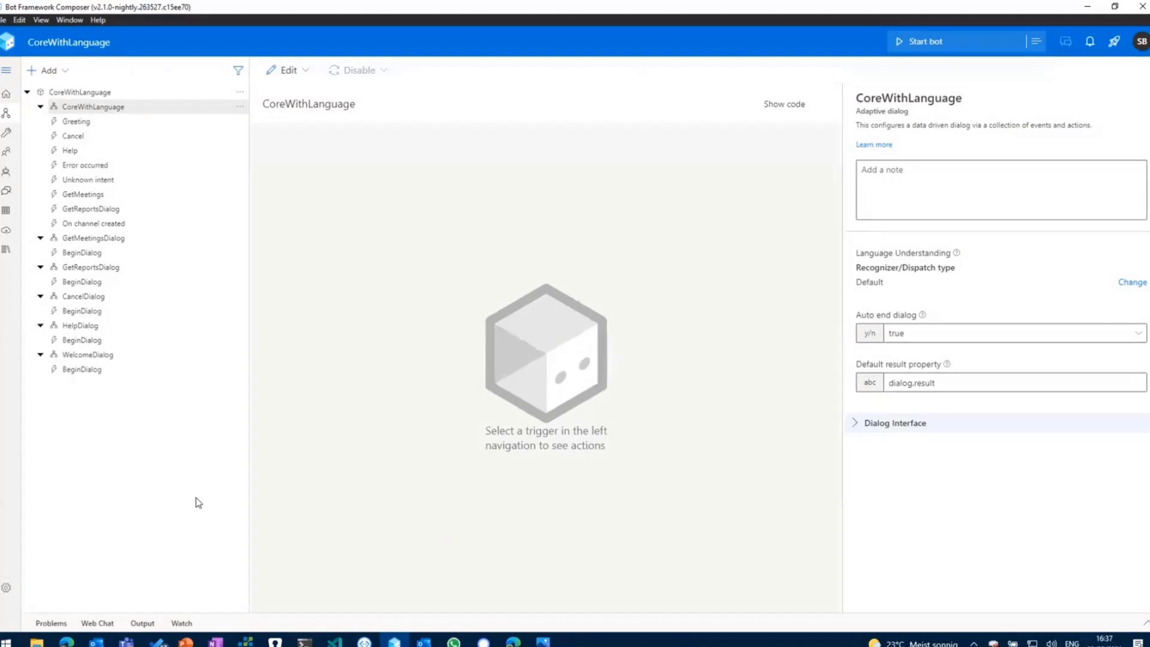
mouse_move(196, 500)
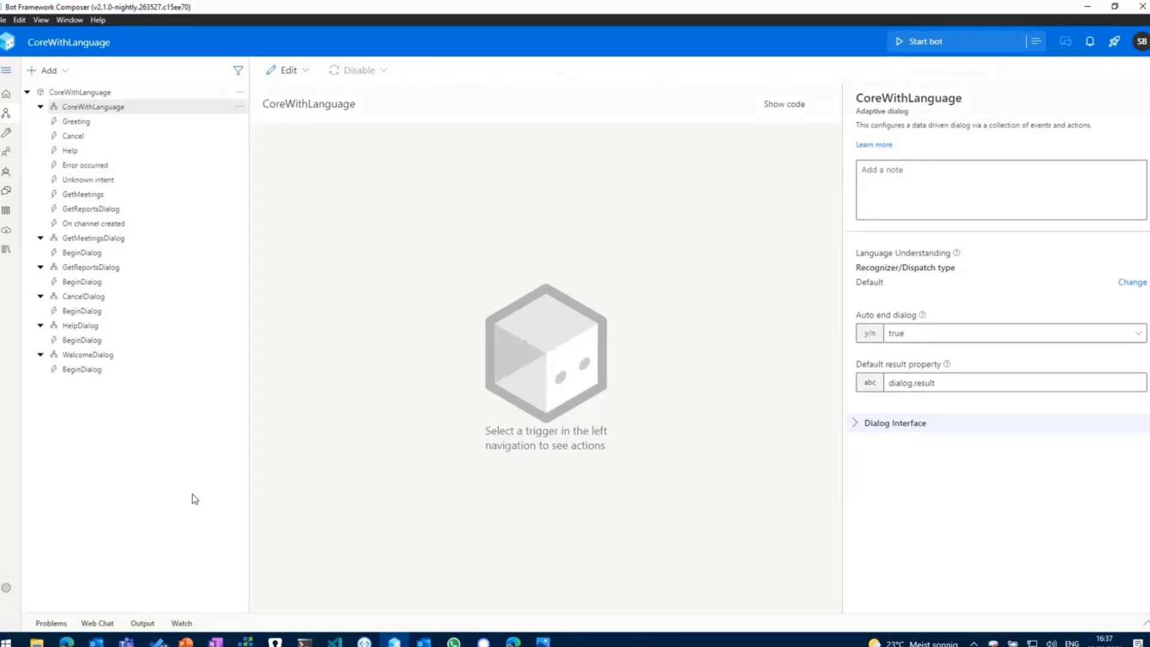
mouse_move(145, 459)
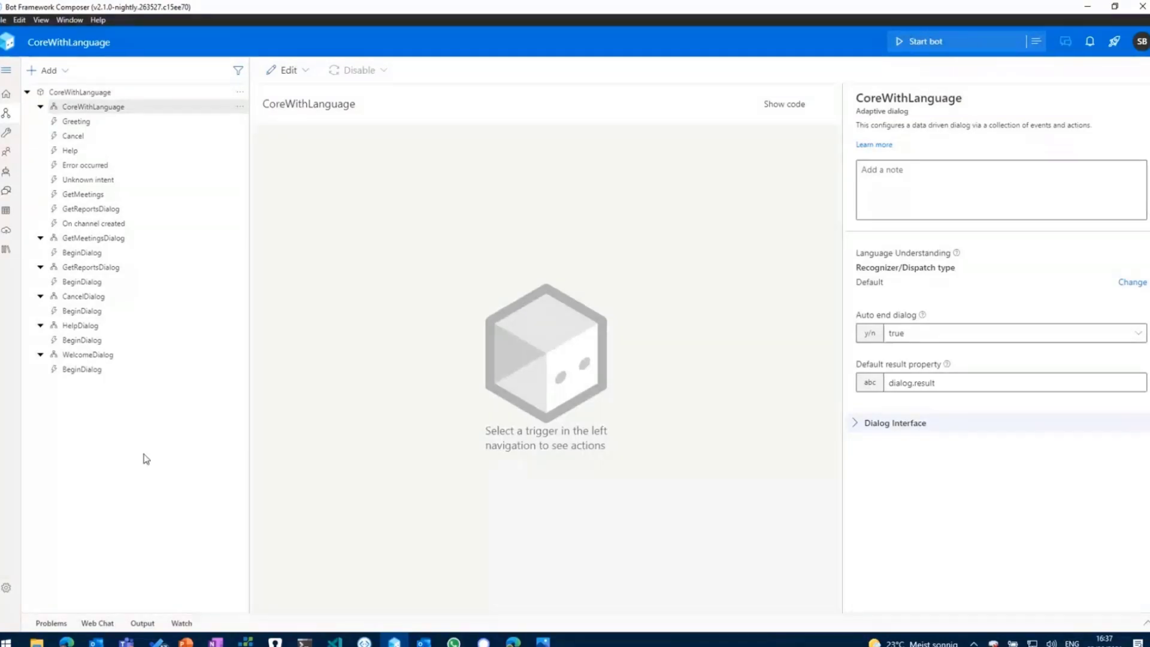
mouse_move(157, 457)
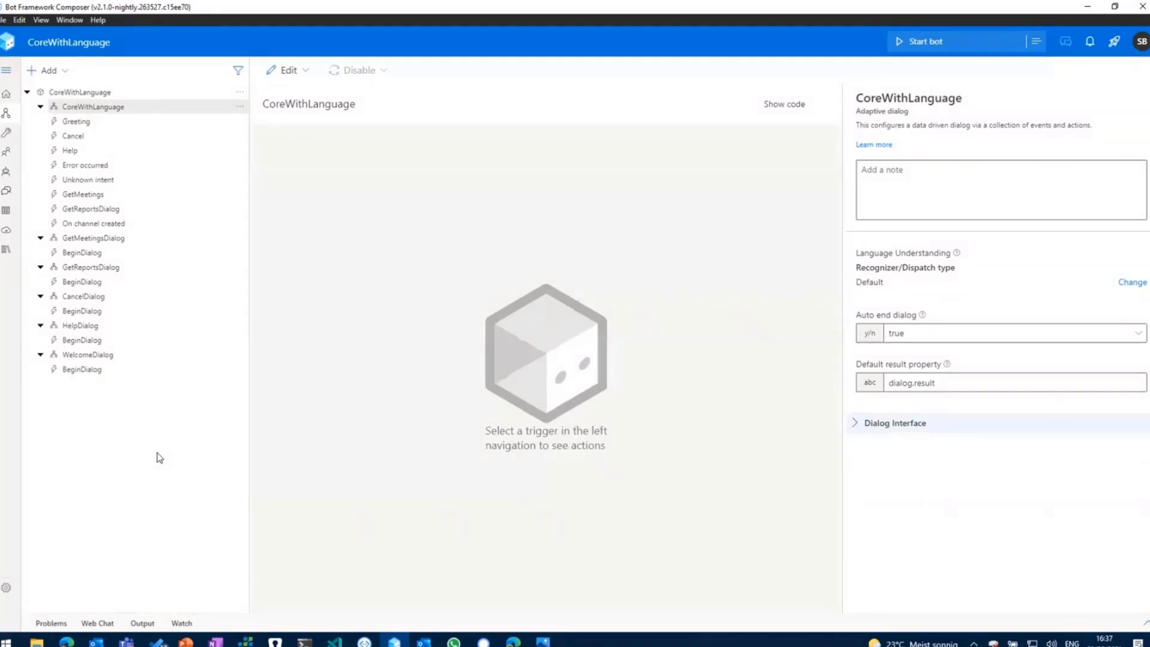
mouse_move(72, 418)
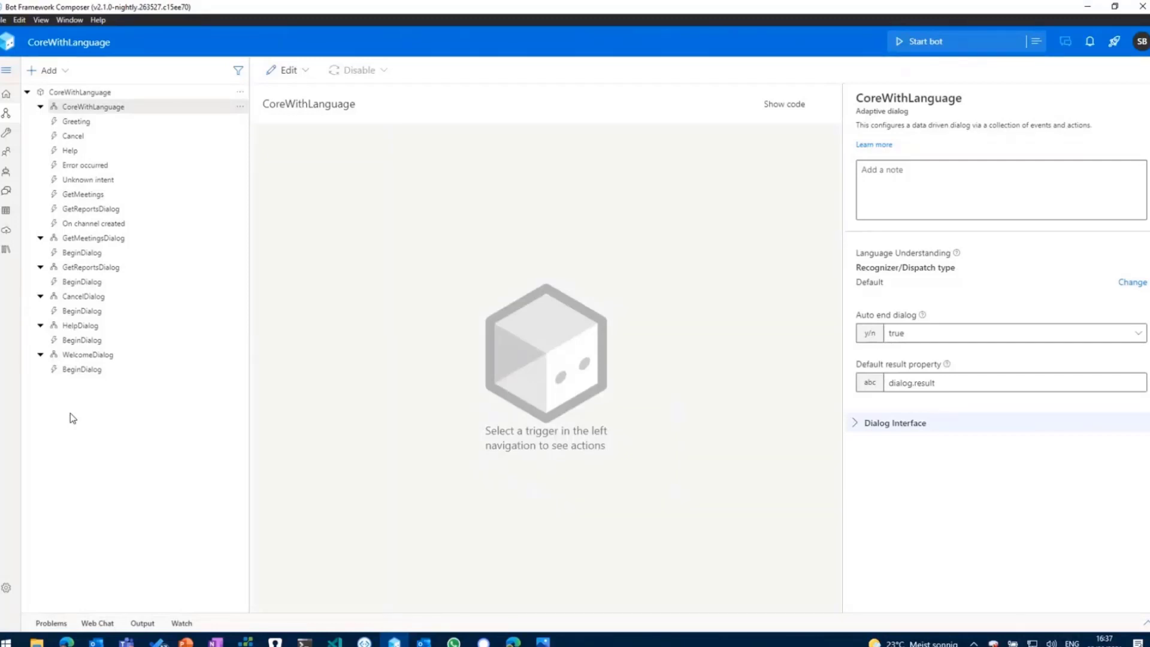
mouse_move(91, 439)
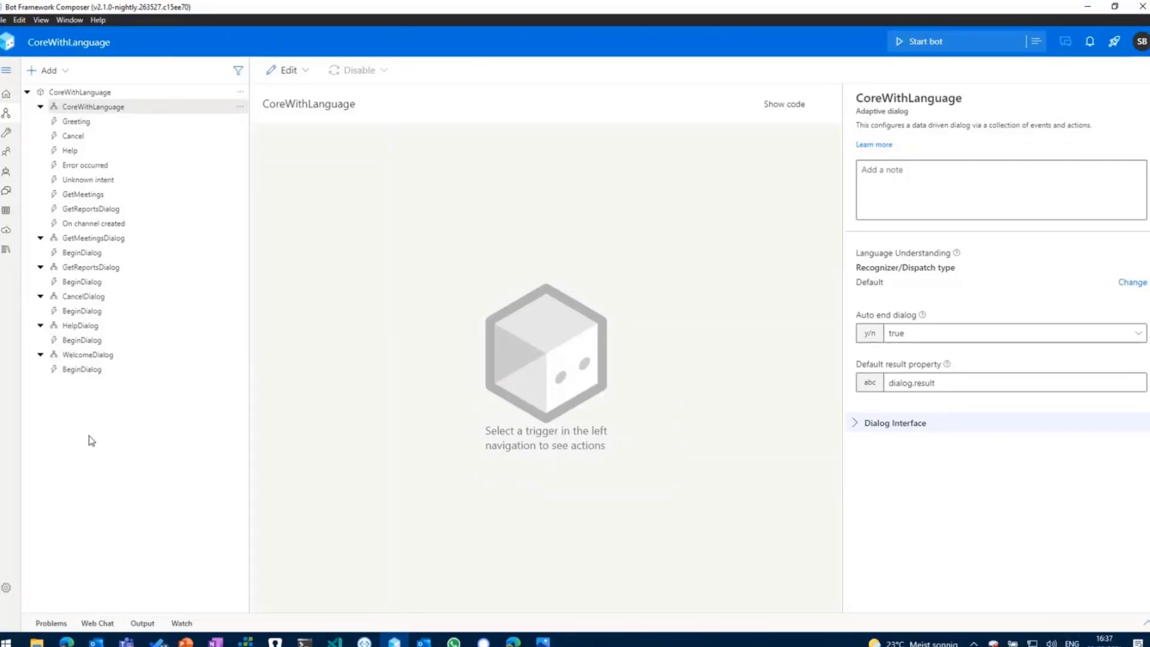
mouse_move(7, 133)
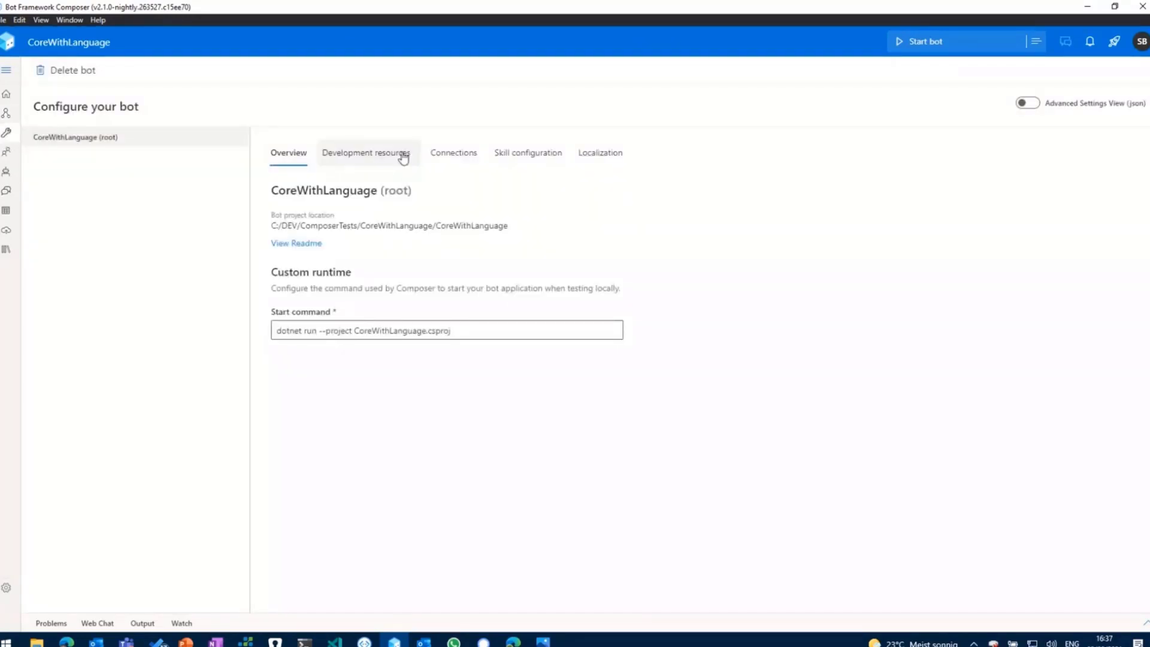
Step: Show Development resources and scroll to the Microsoft App ID section
click(367, 152)
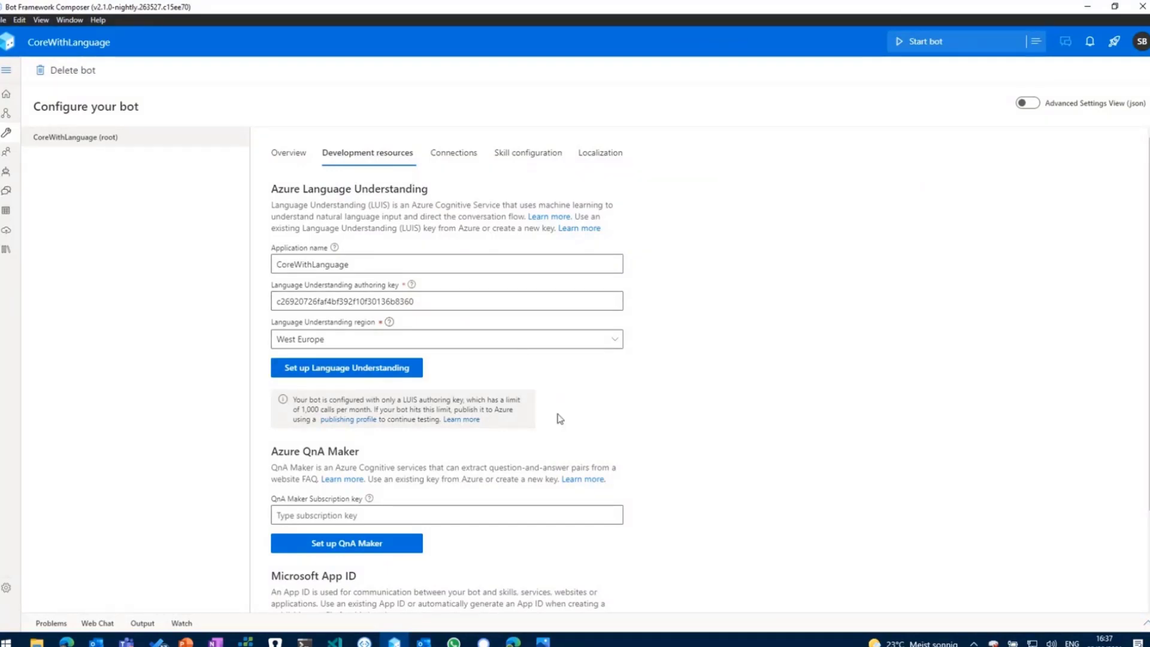
mouse_move(627, 438)
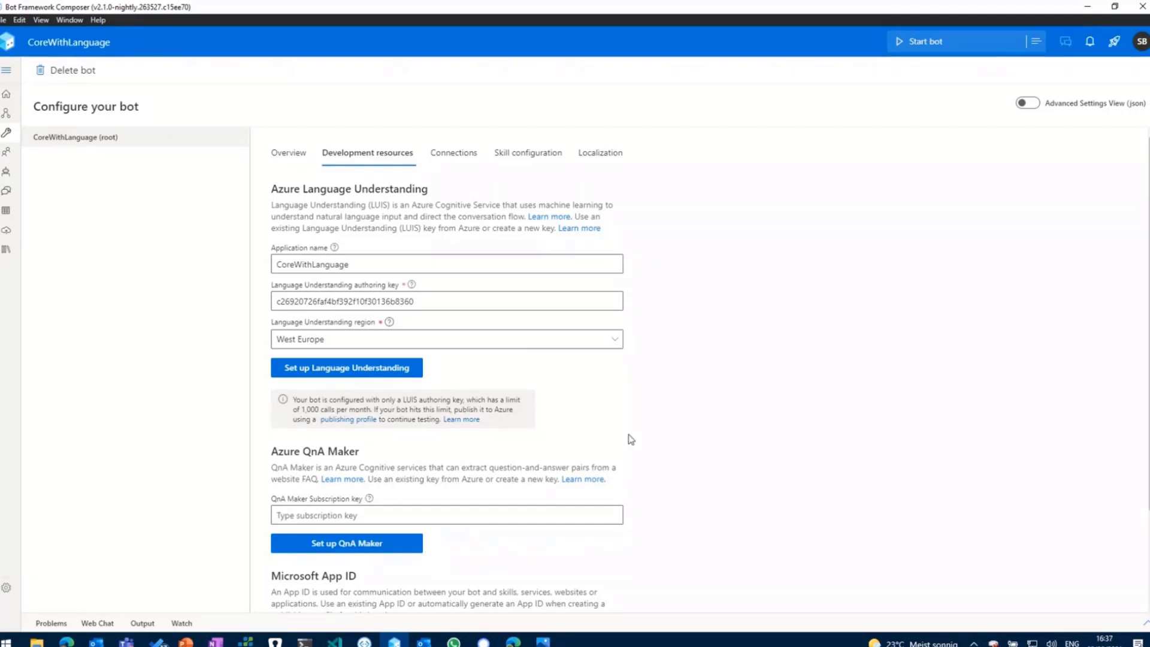
scroll(down, 3)
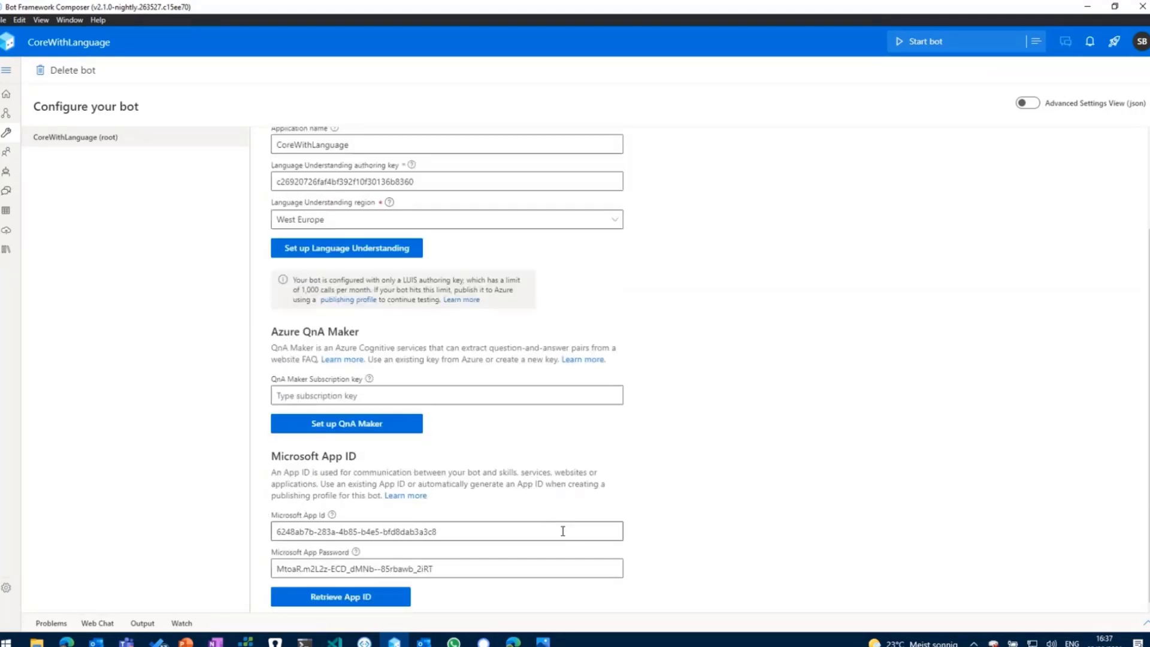
mouse_move(627, 565)
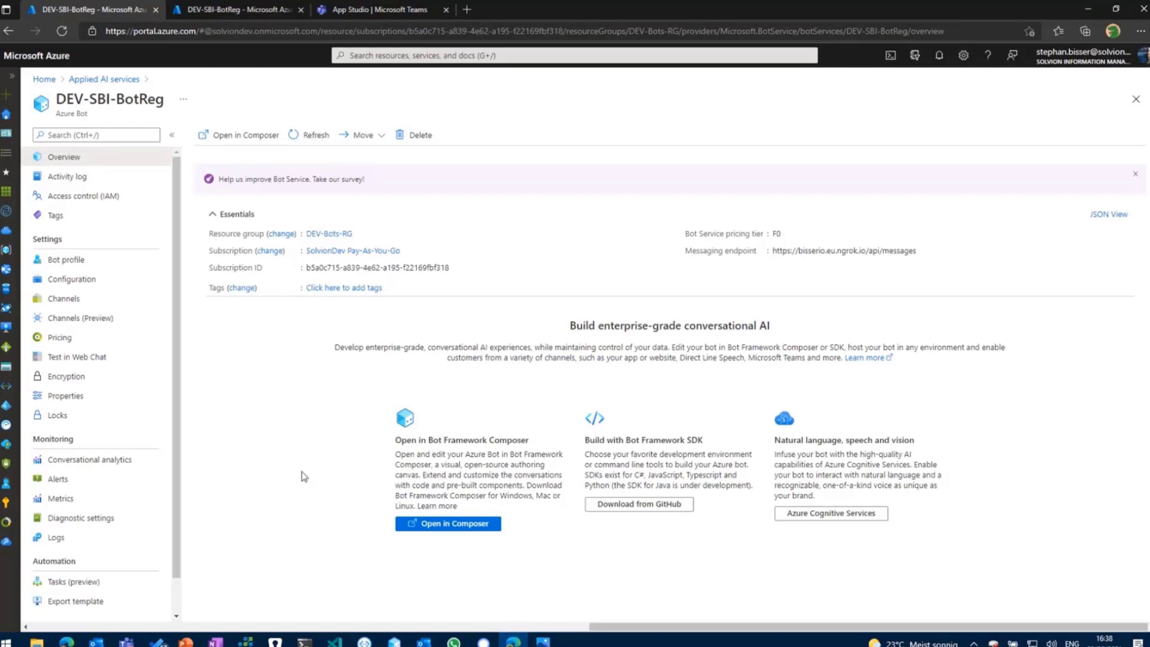
mouse_move(491, 127)
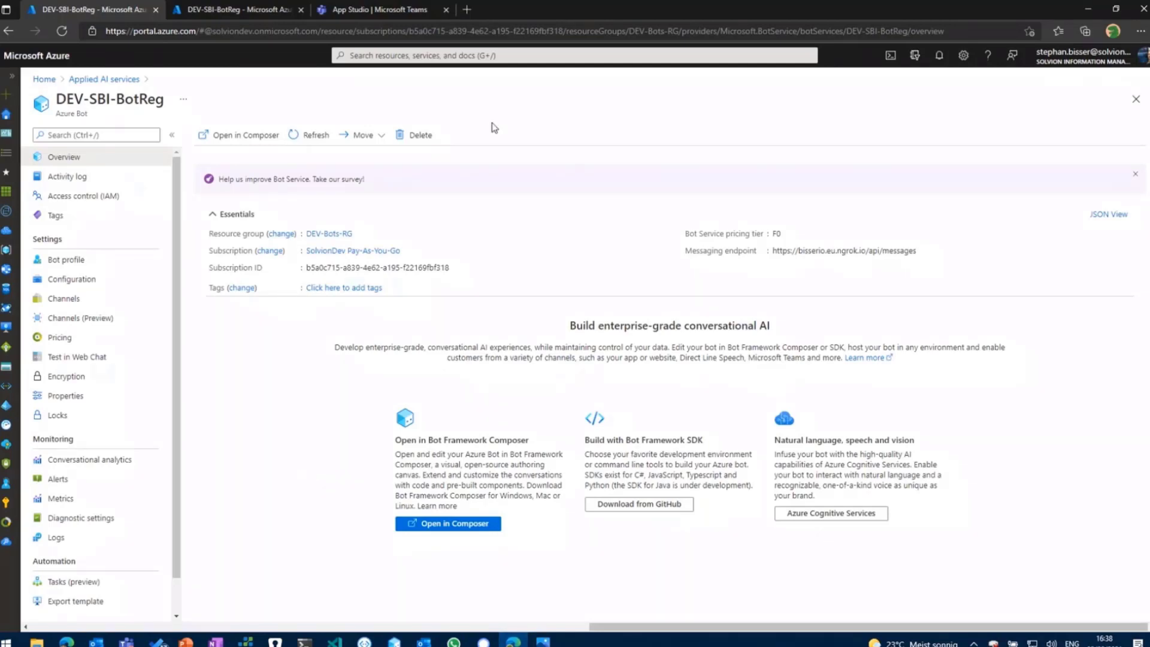
mouse_move(457, 381)
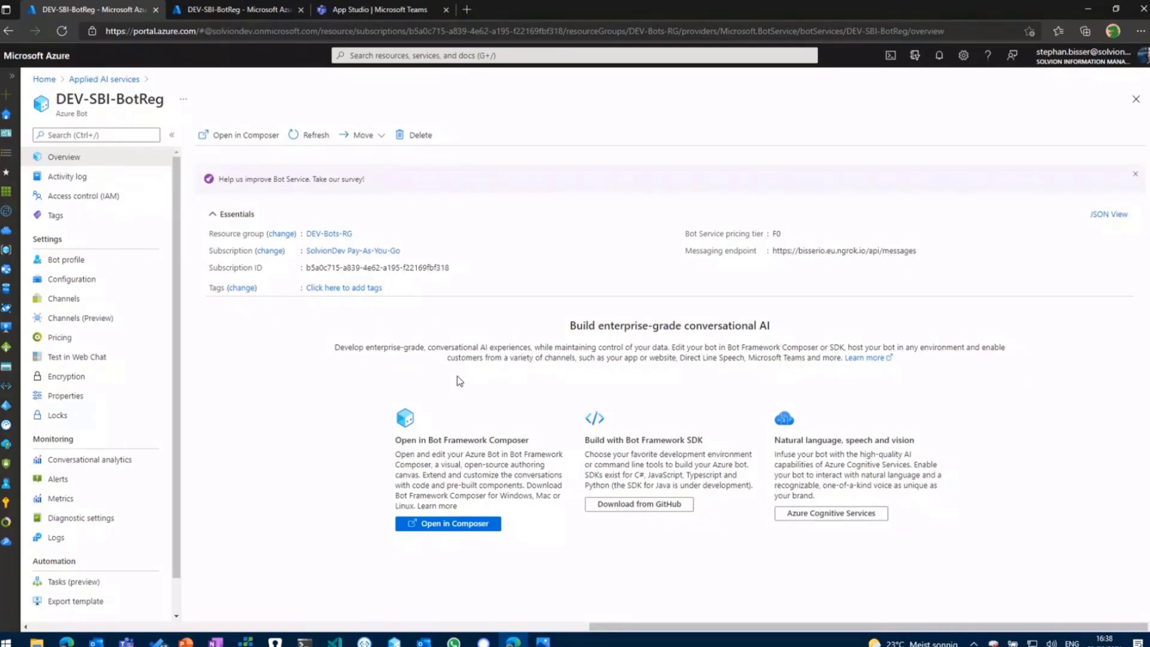
mouse_move(151, 286)
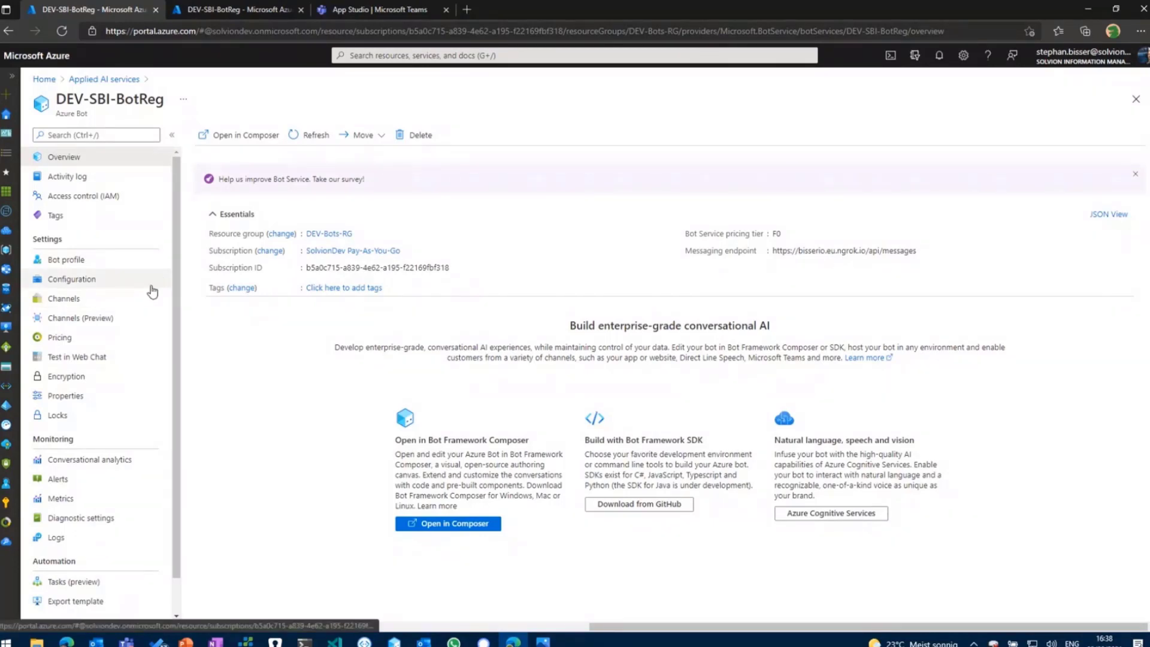
Step: Open the DEV-SBI-BotReg Azure Bot's Configuration settings
click(71, 279)
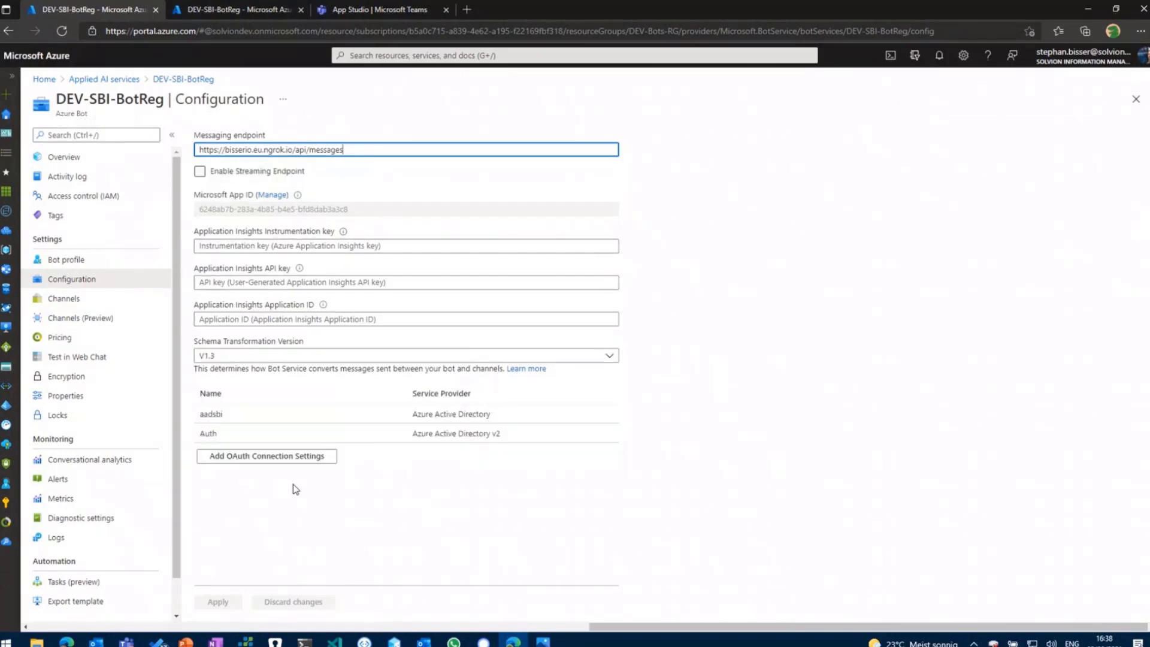
mouse_move(310, 495)
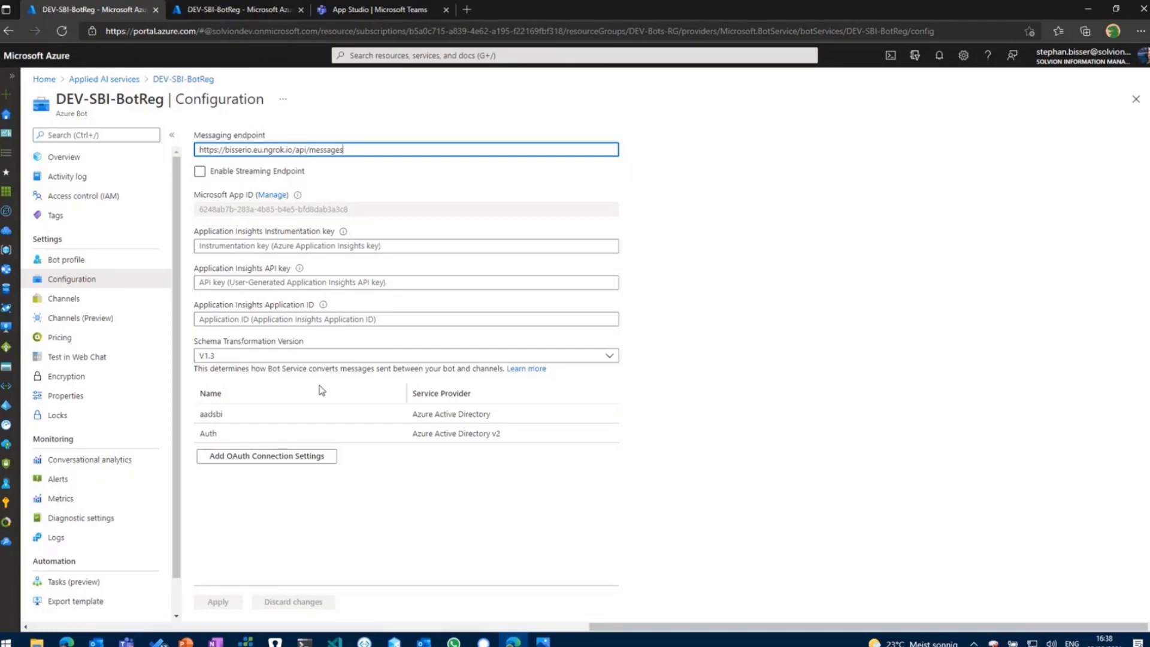
mouse_move(324, 376)
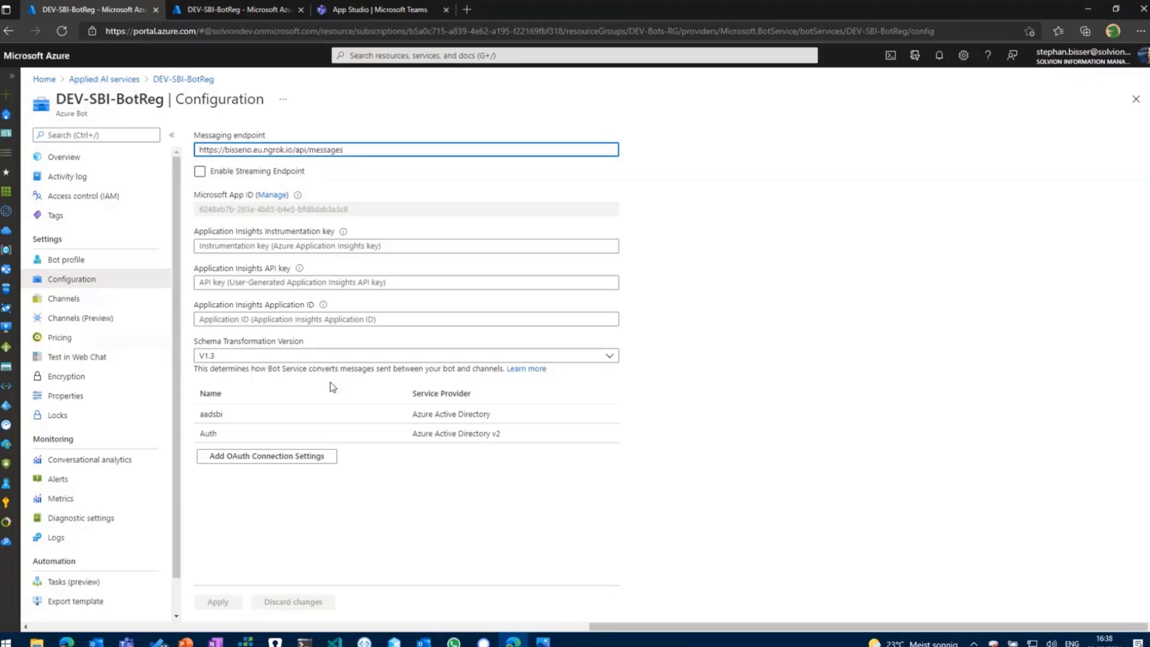
mouse_move(342, 398)
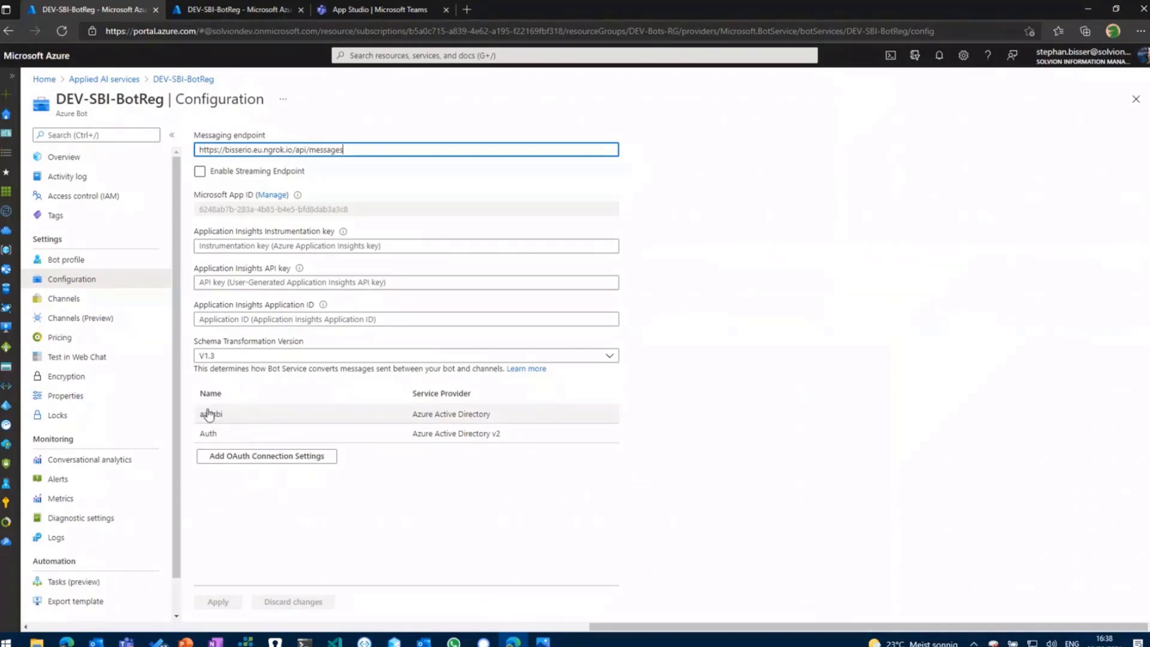
Step: Open the aadsbi OAuth connection's Service Provider Connection Setting pane
click(211, 413)
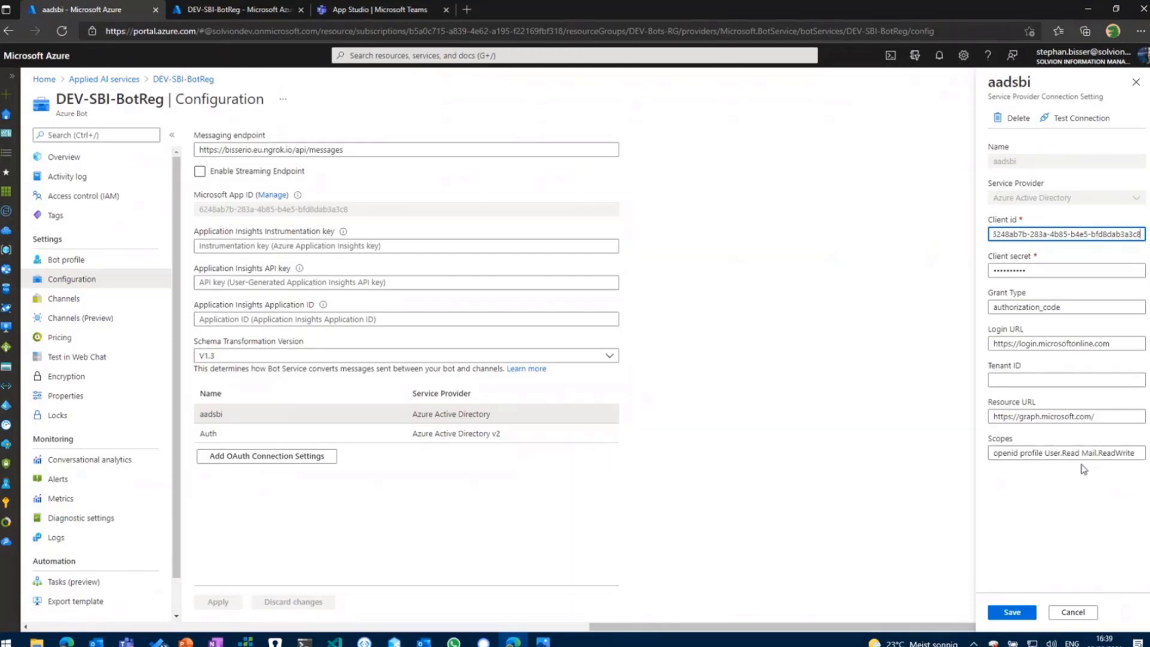
mouse_move(1090, 564)
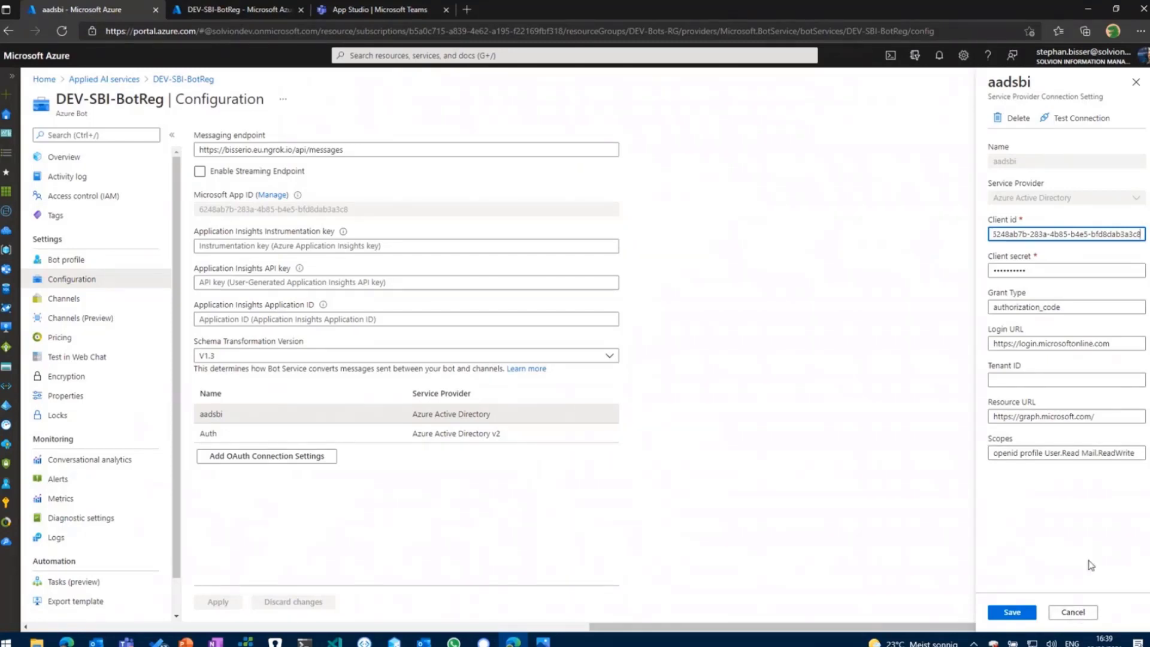
mouse_move(1071, 548)
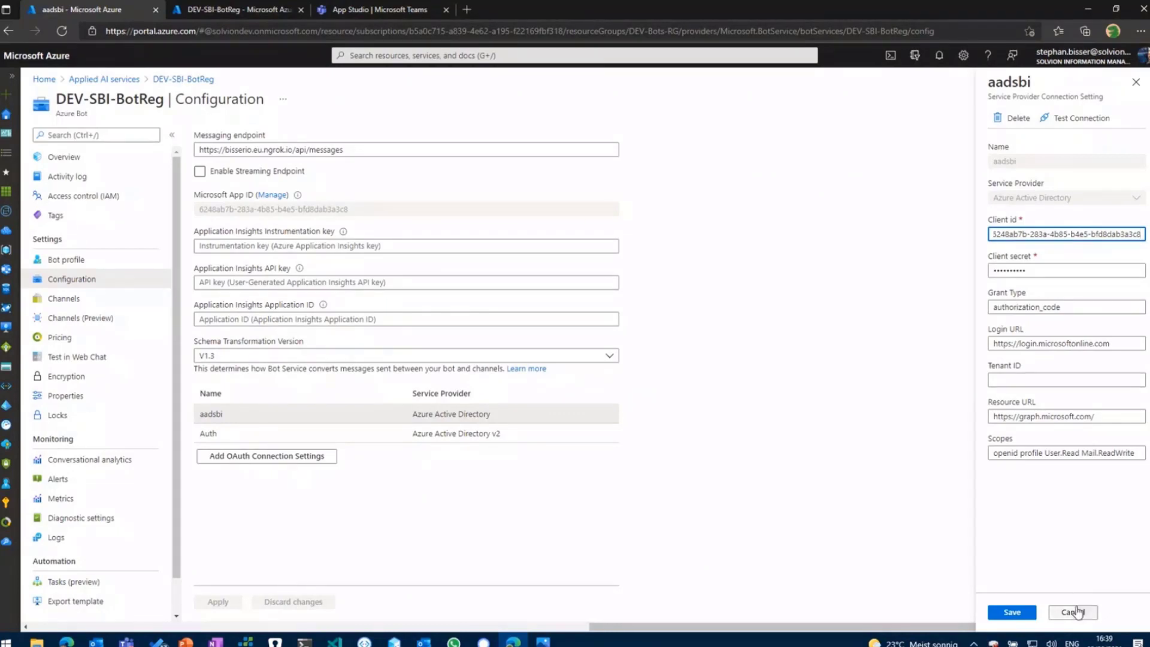
mouse_move(1073, 612)
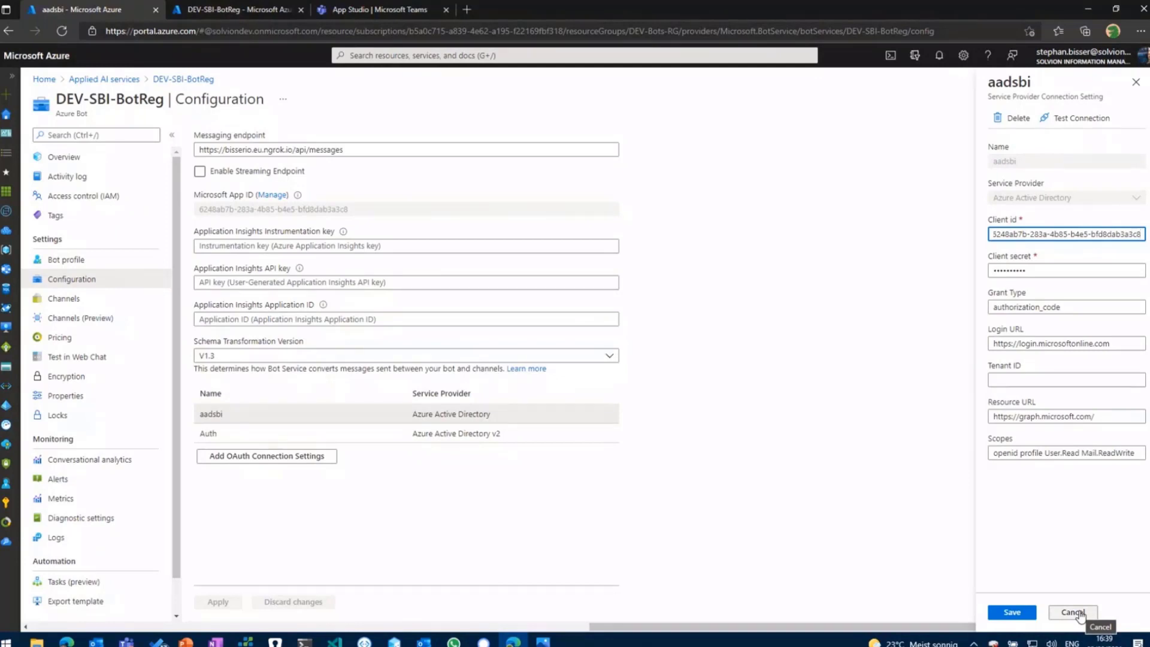
Step: Close the connection settings and return to the CoreWithLanguage bot's dialogs and triggers
click(1072, 612)
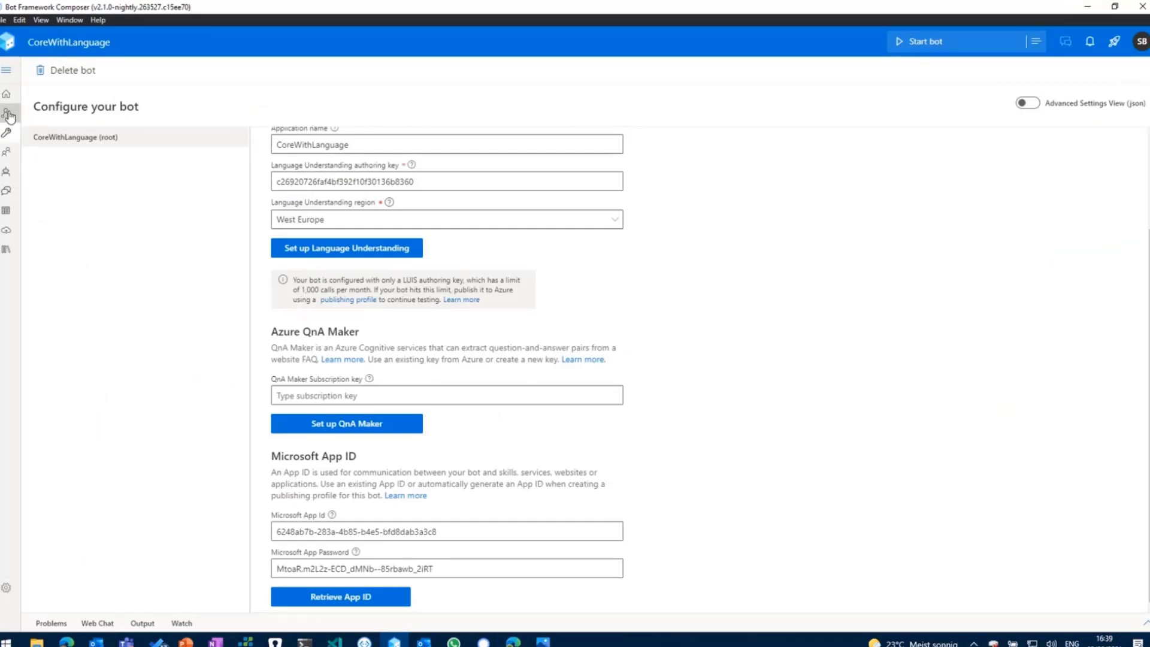
click(7, 114)
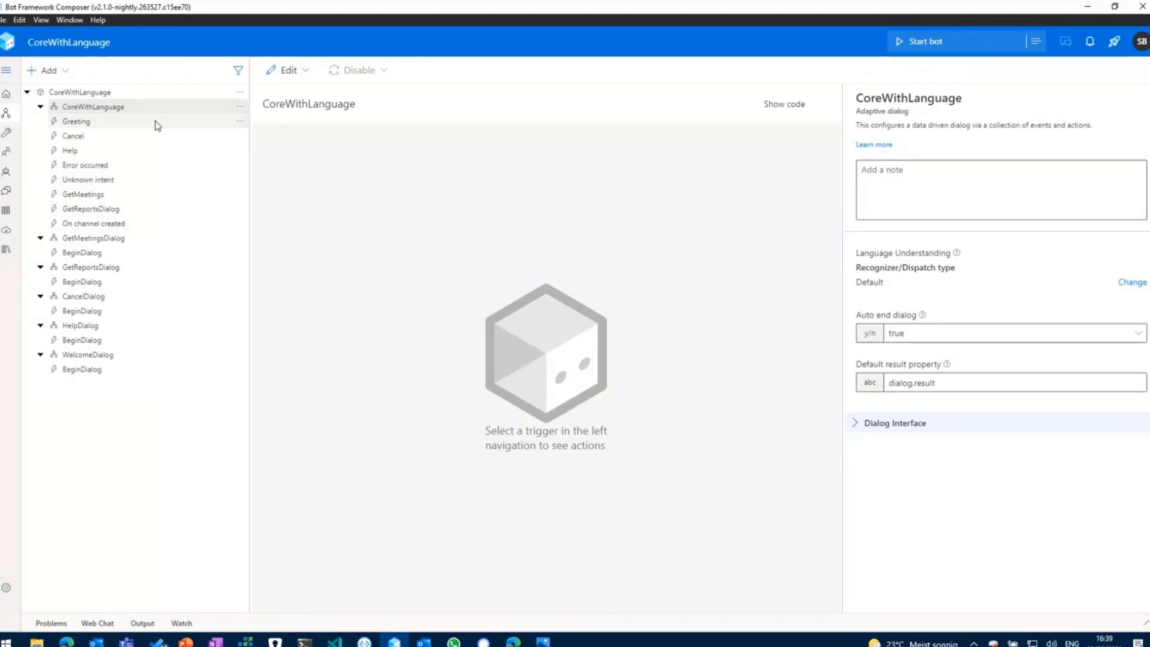
mouse_move(156, 129)
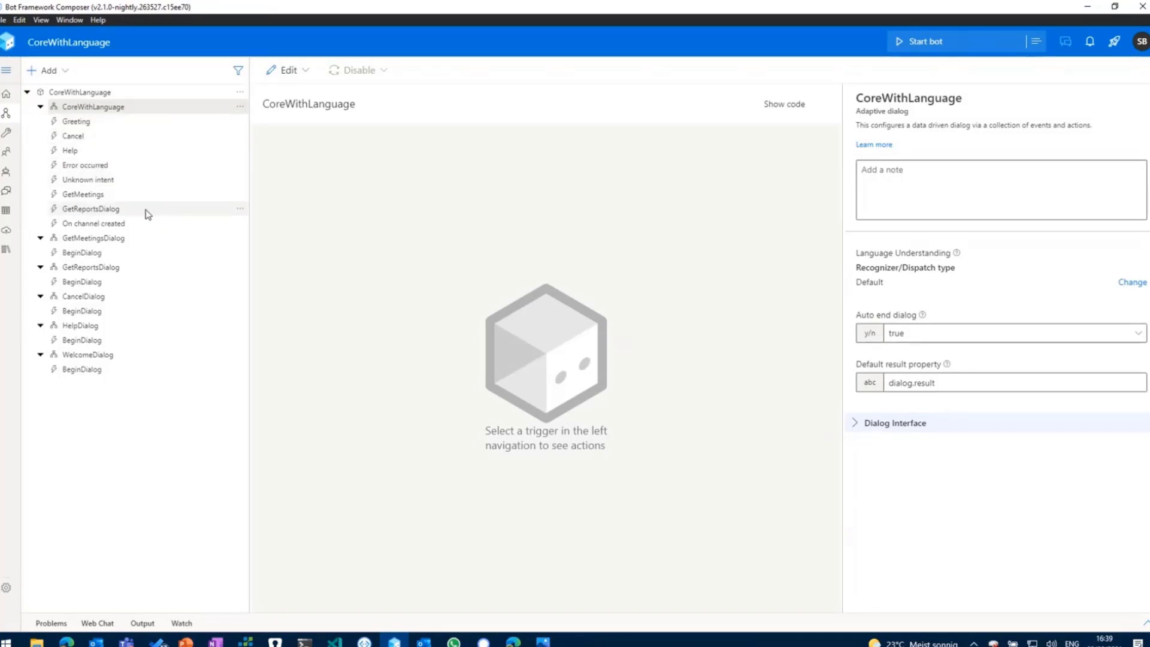
Step: Open the GetReportsDialog trigger with its direct-report trigger phrases
click(90, 208)
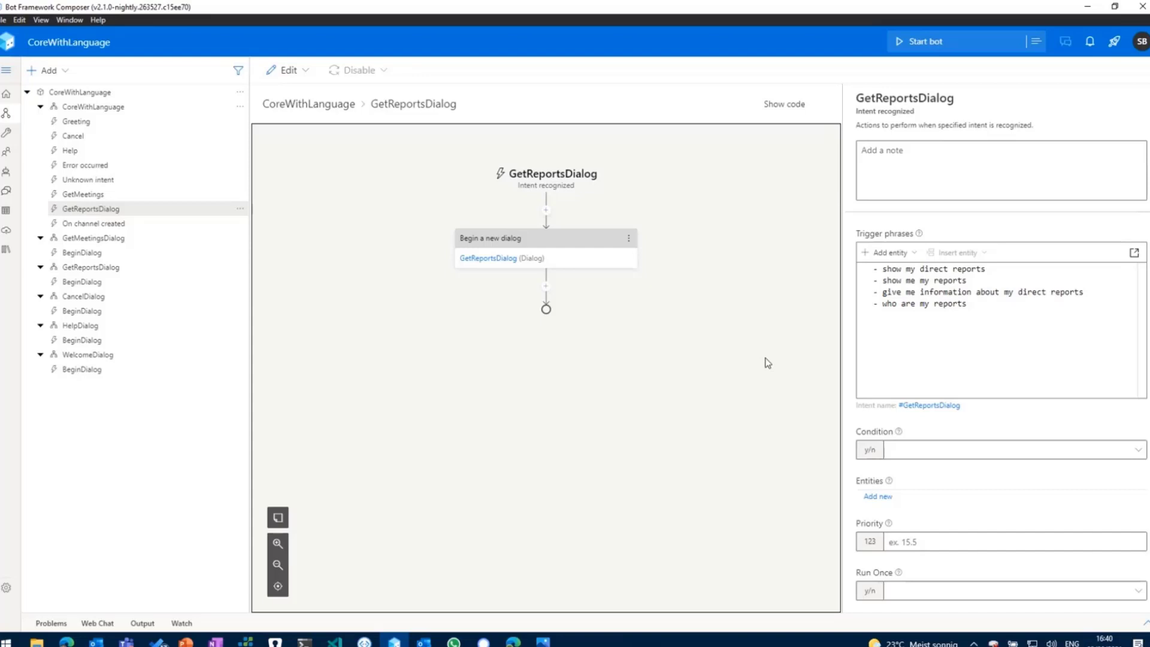
mouse_move(756, 328)
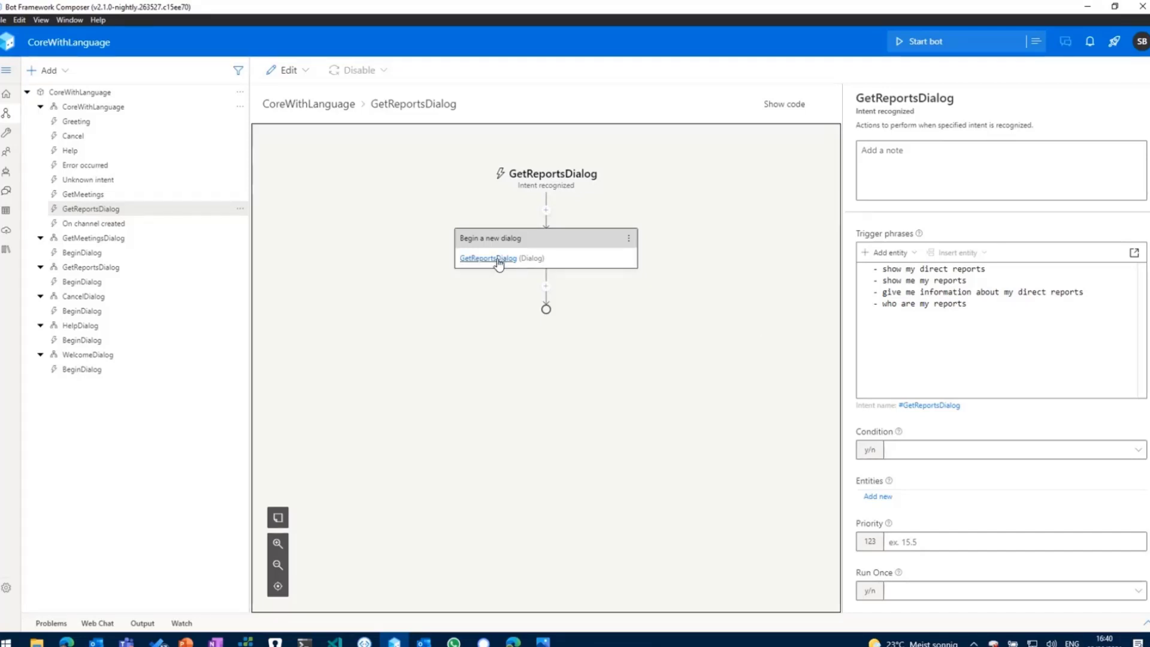
Step: Open the GetReportsDialog BeginDialog flow from the Begin a new dialog action
click(488, 257)
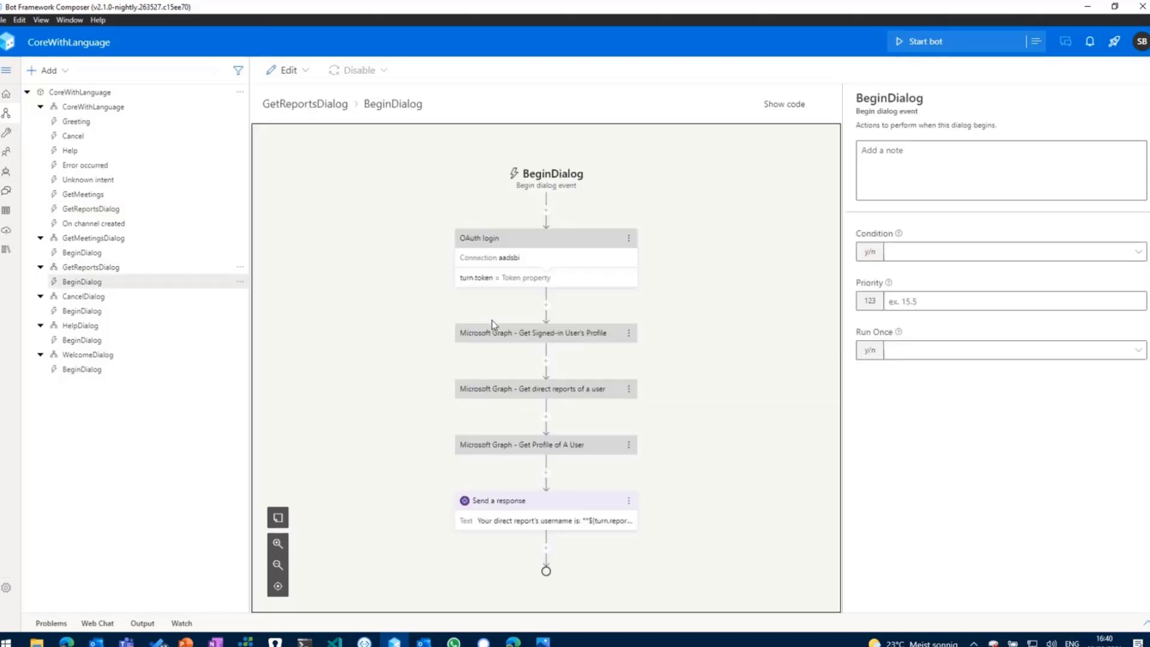
mouse_move(410, 296)
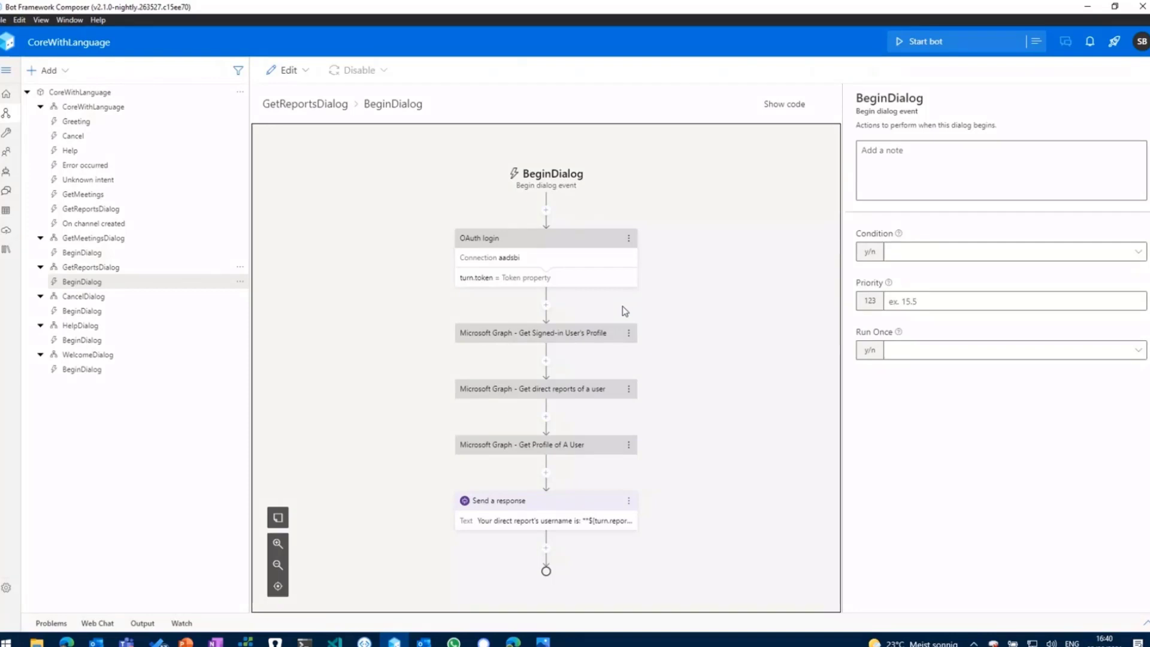
mouse_move(636, 307)
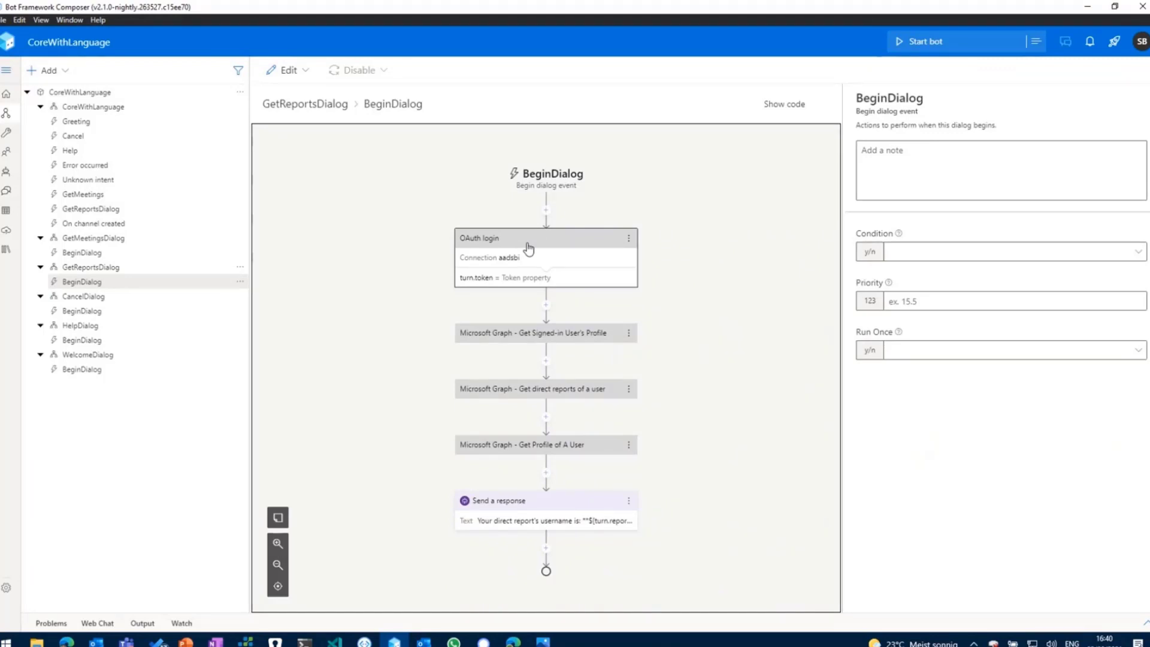
mouse_move(519, 244)
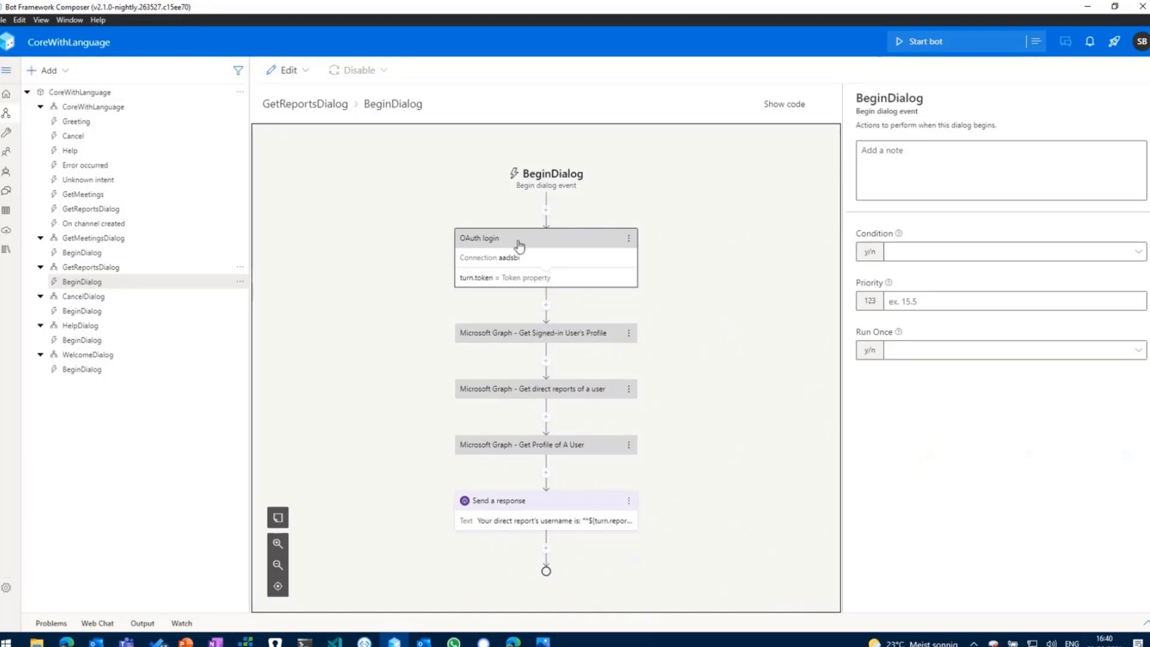
Step: Review the OAuth login and signed-in user profile actions, then bring up Package Manager
click(545, 238)
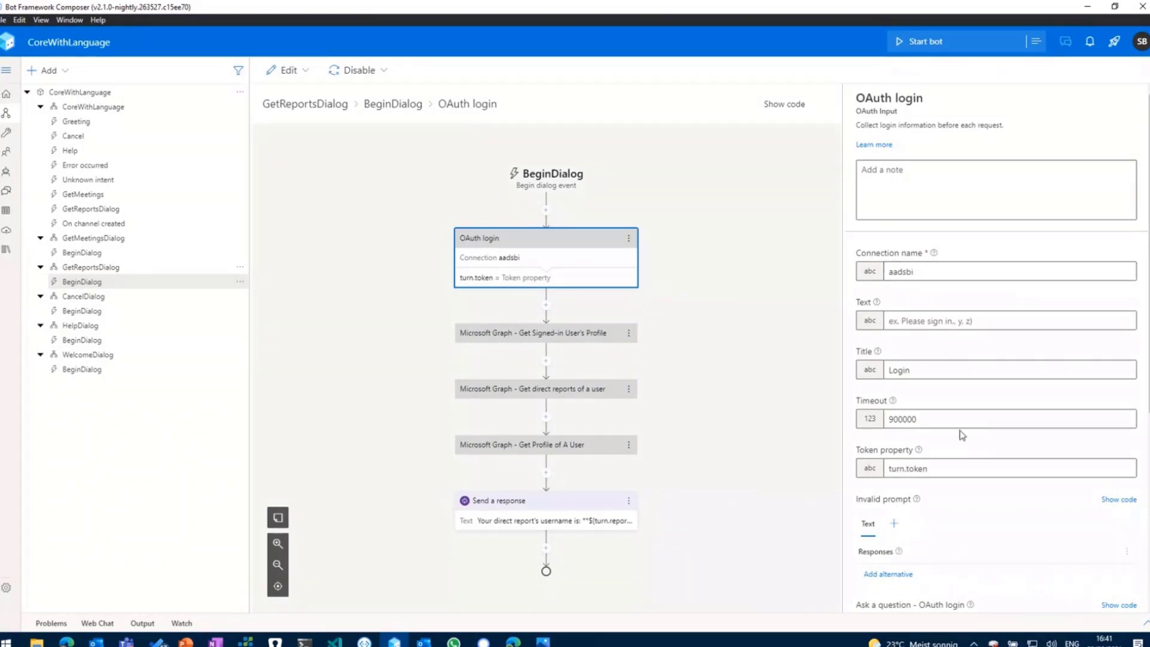
mouse_move(959, 463)
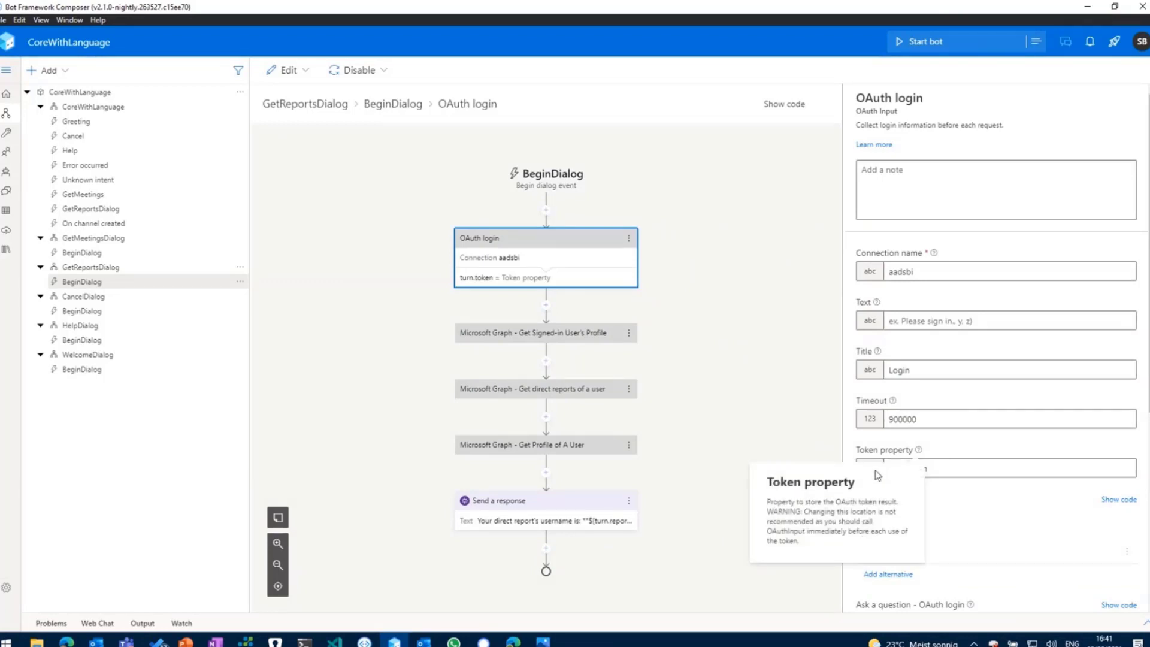
click(1005, 468)
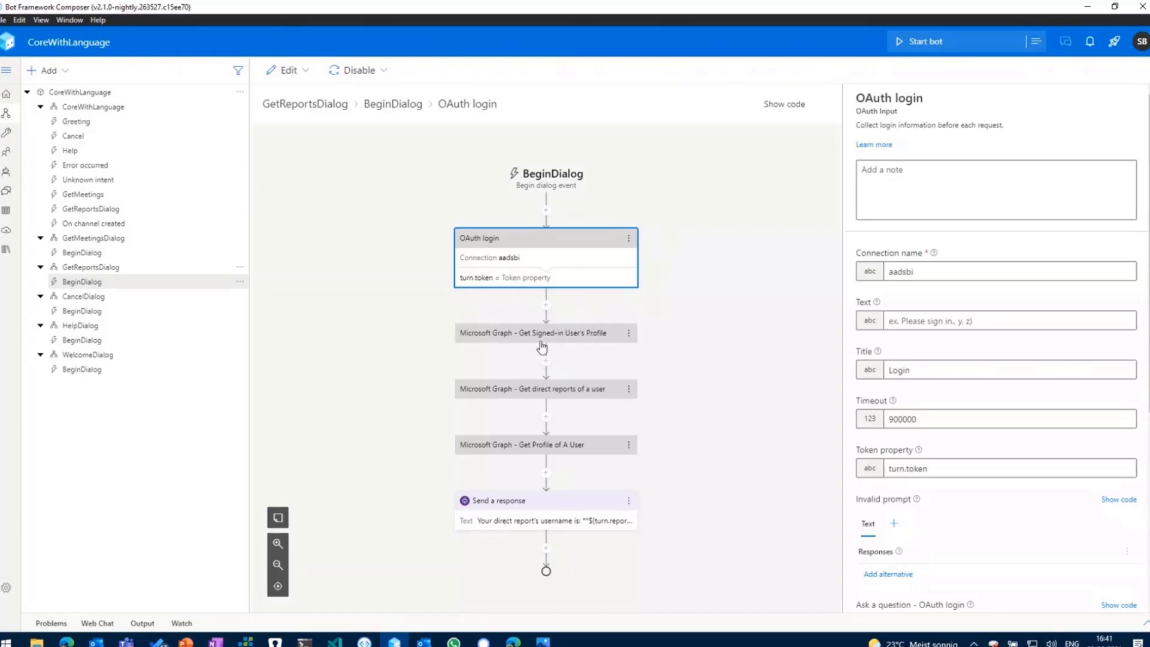
click(544, 332)
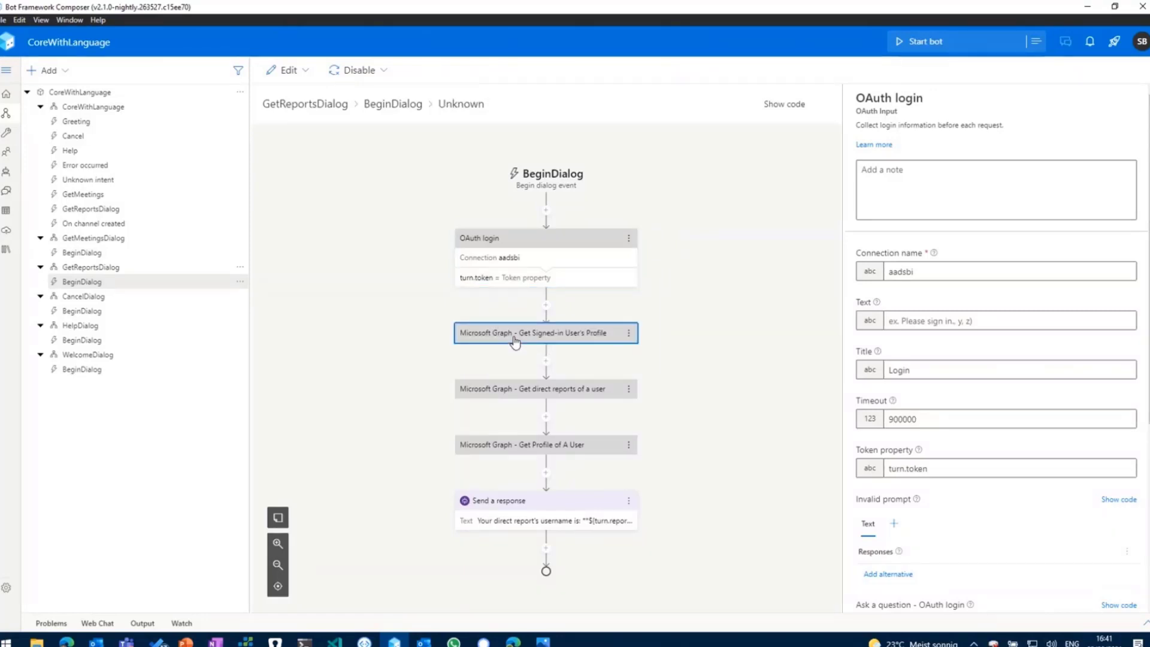
click(539, 332)
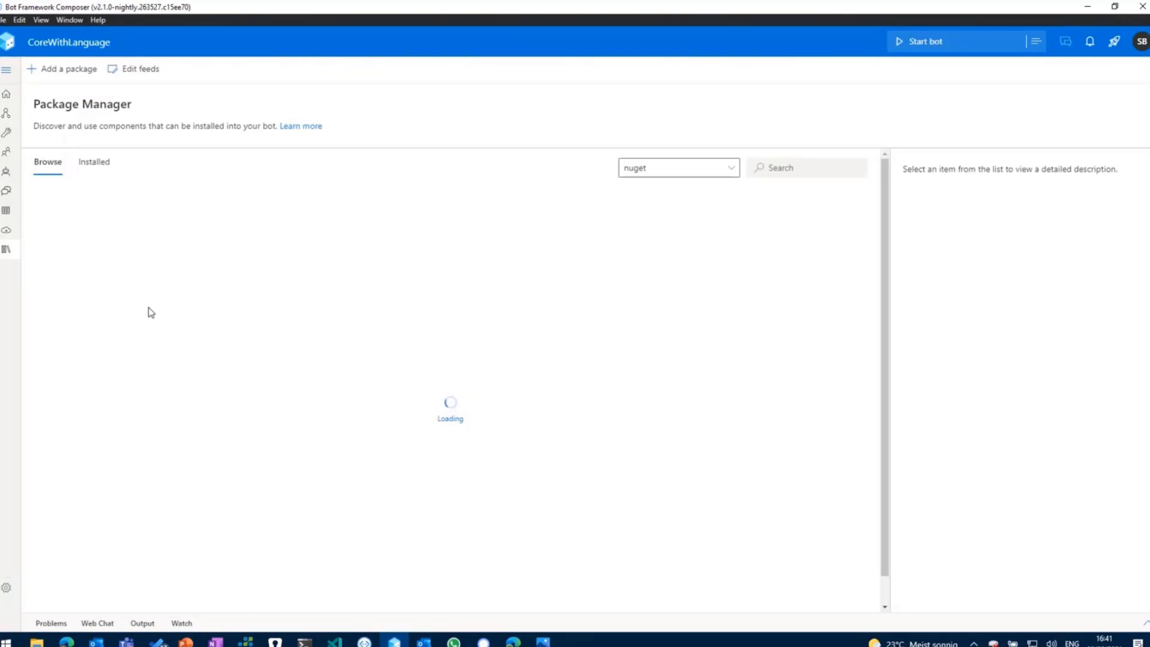
Step: Check installed packages, then search the Browse feed for 'graph' components
click(93, 161)
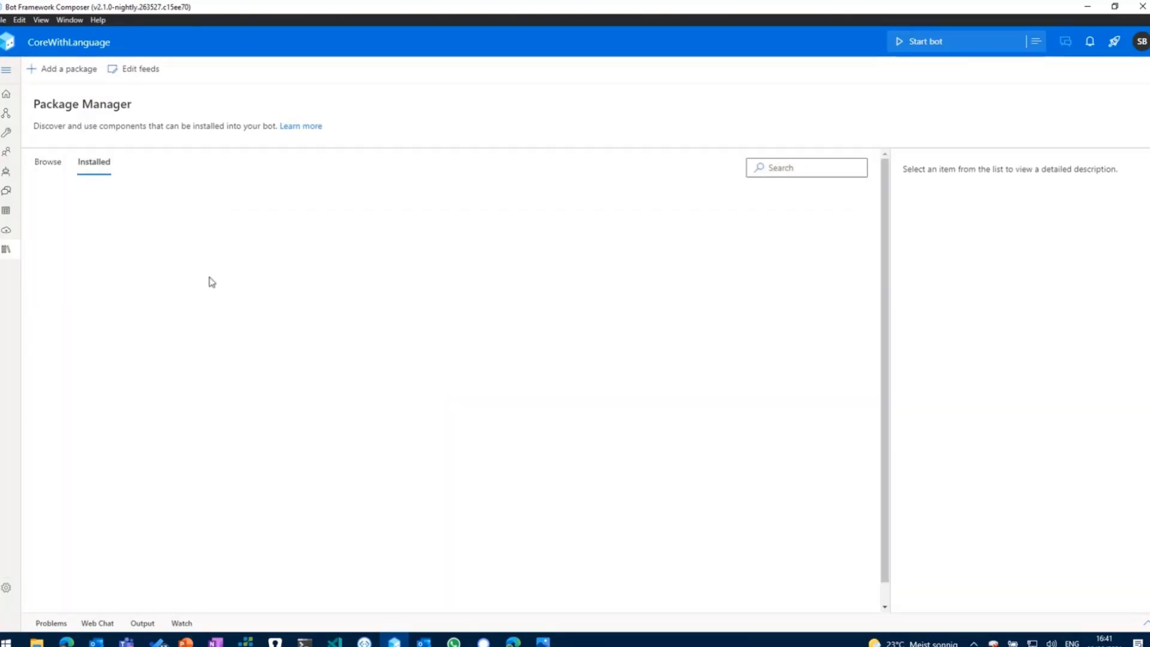
mouse_move(31, 168)
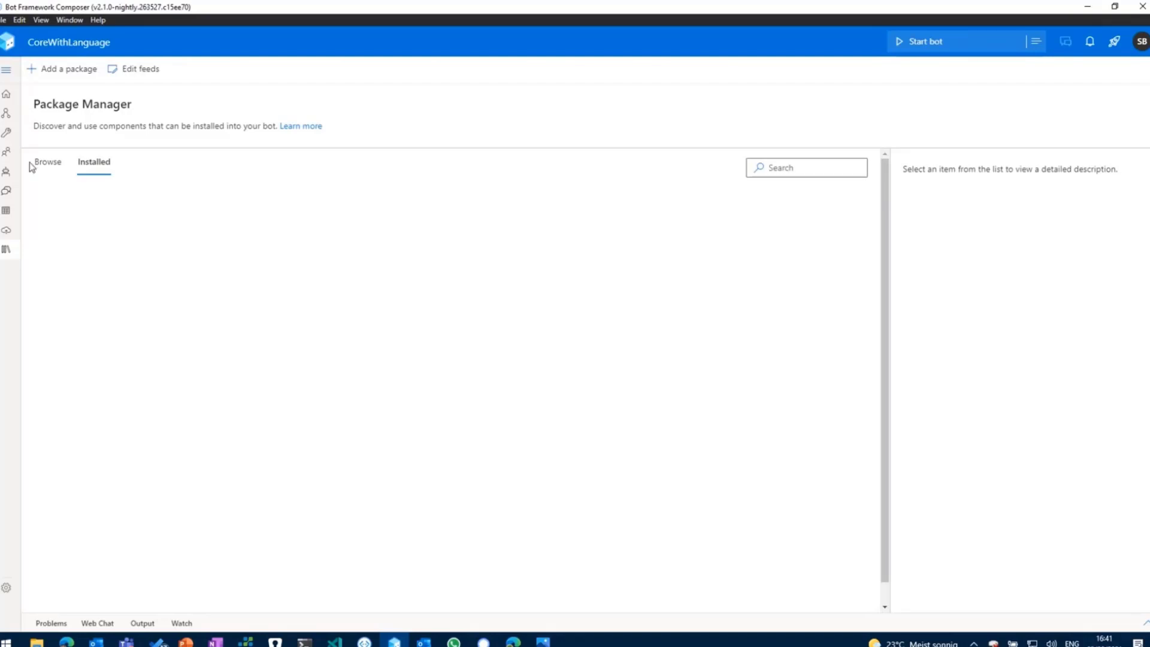
click(47, 162)
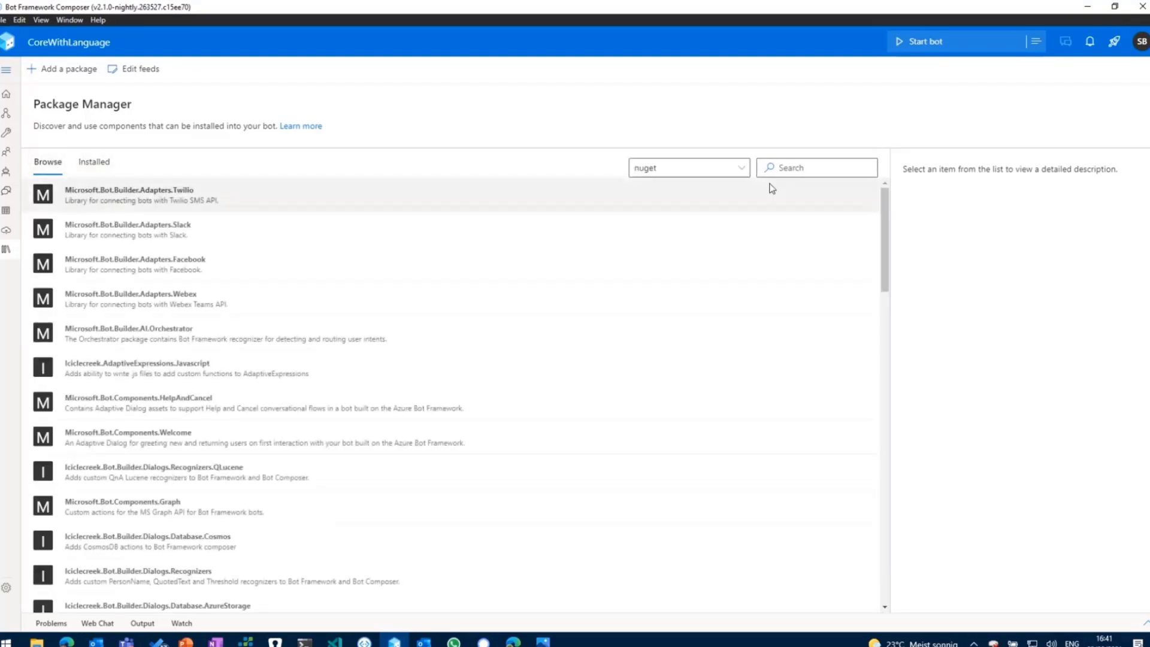
text(graph)
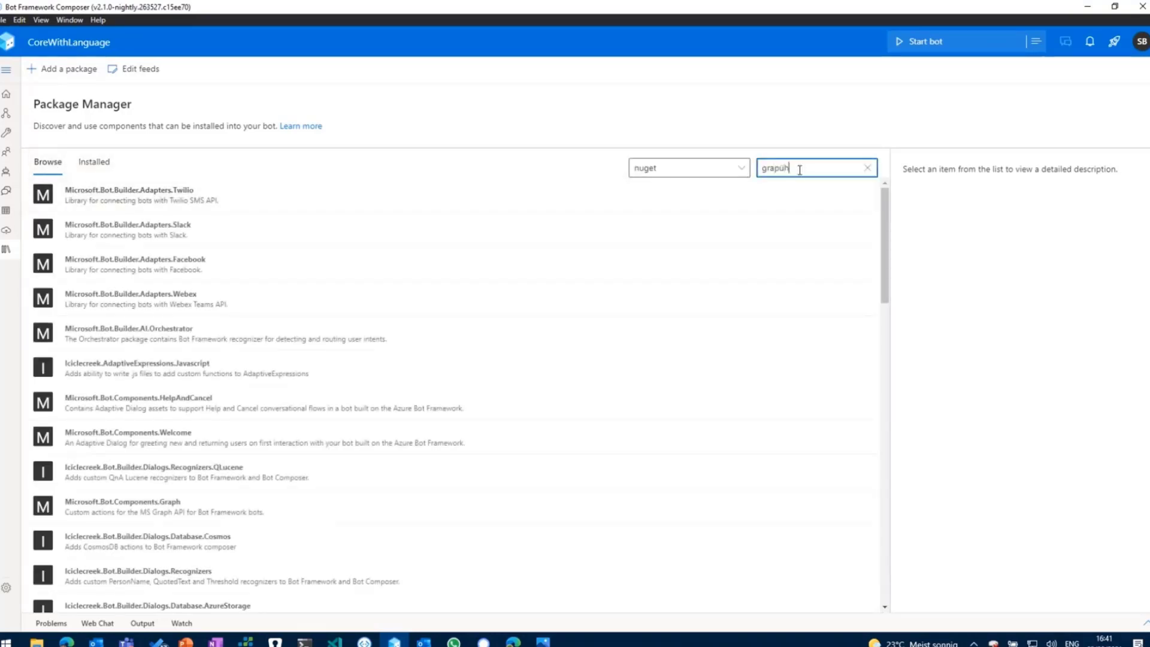
key(Backspace)
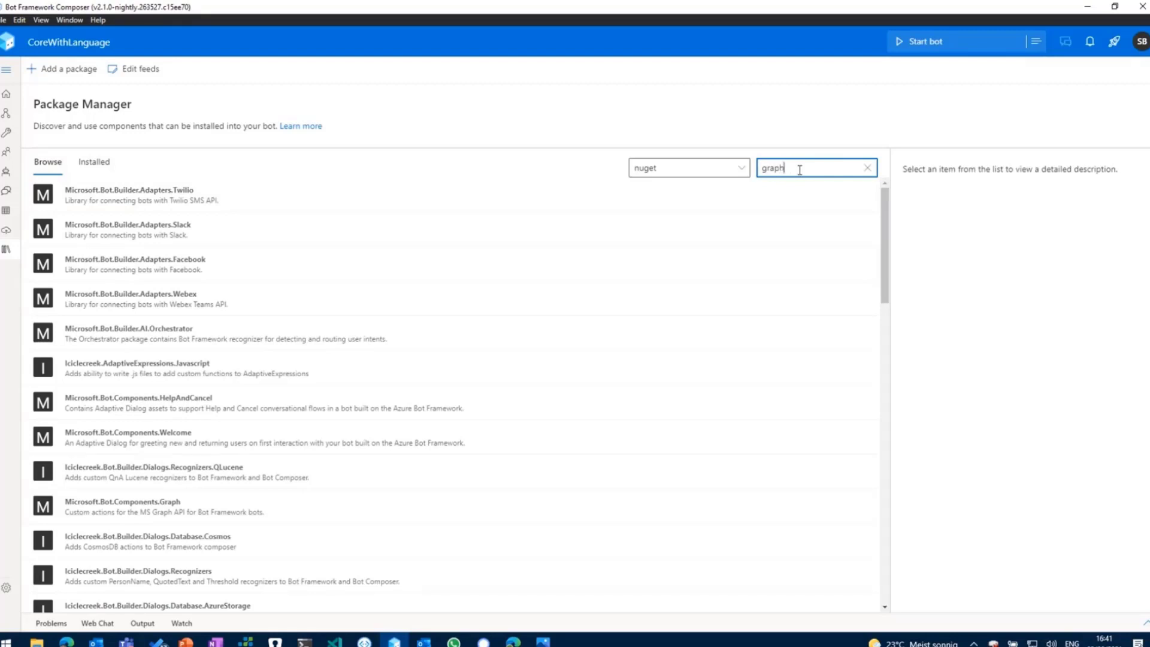
key(enter)
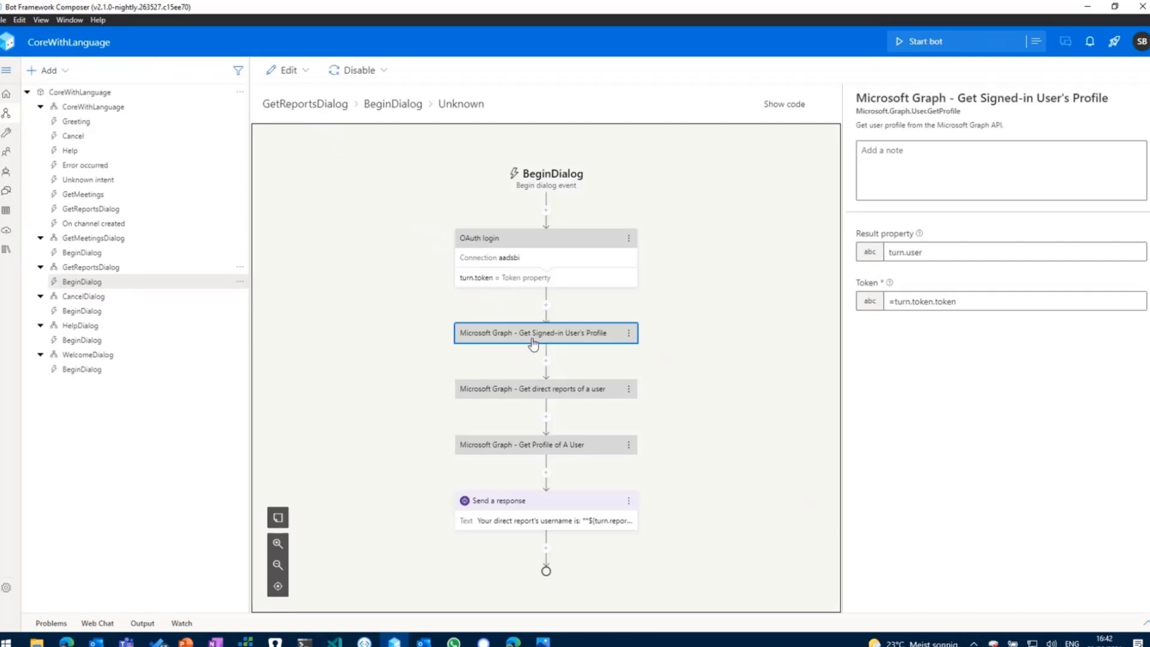
mouse_move(666, 335)
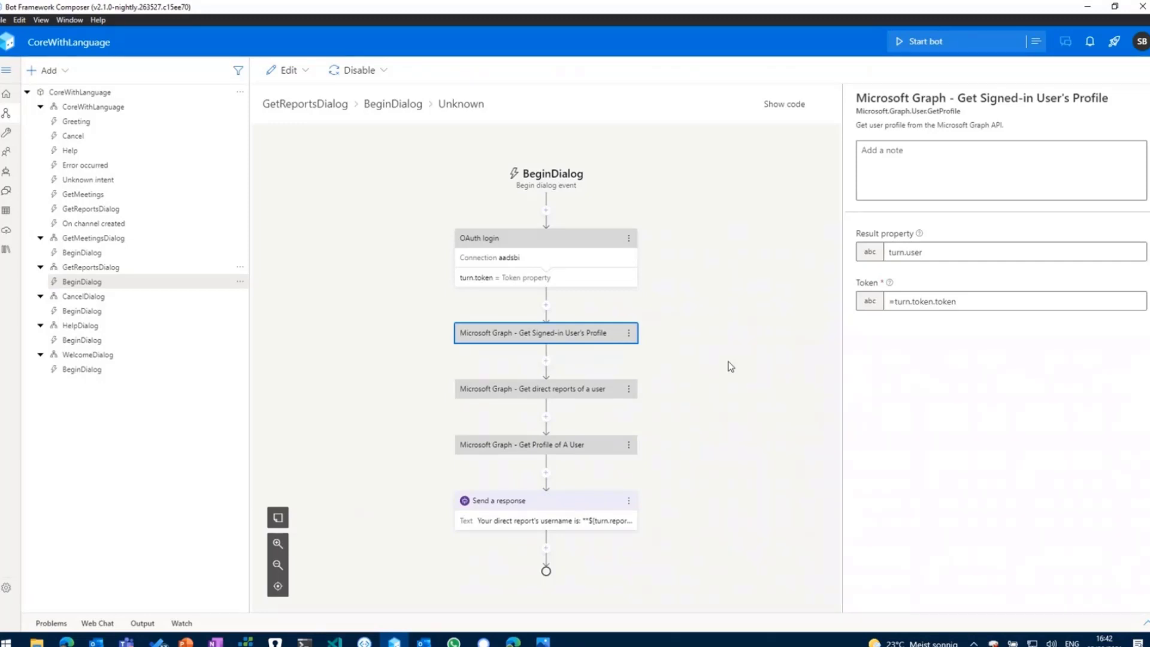
mouse_move(664, 410)
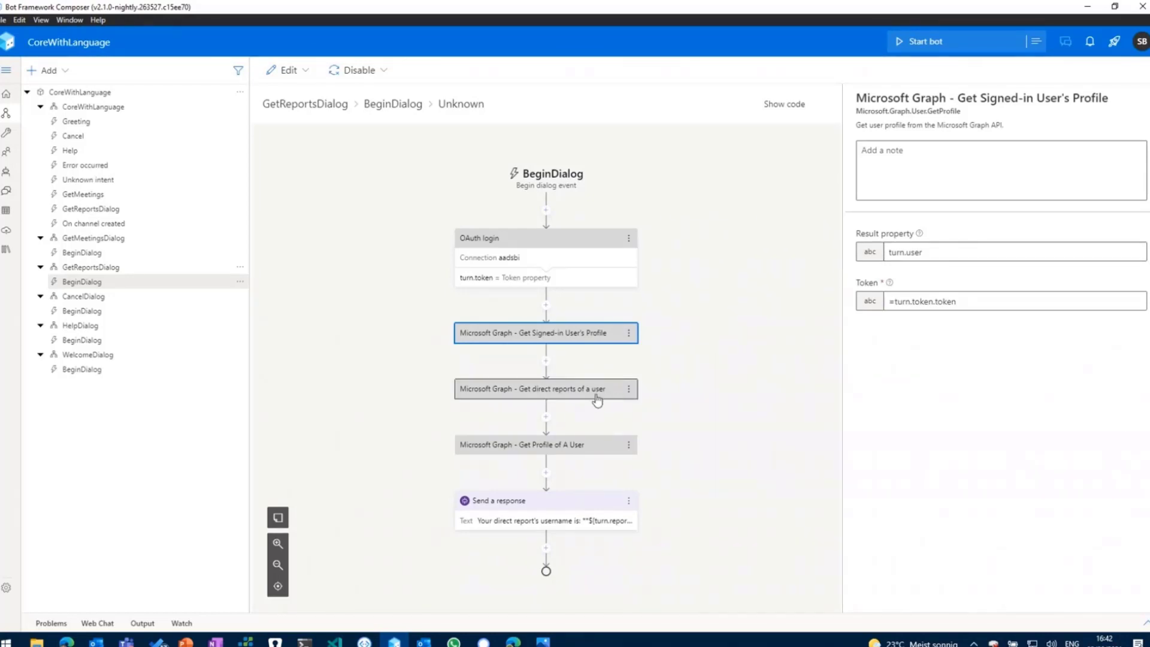
Step: Show the Get direct reports action's settings with user ID =turn.user.id and result turn.reports
click(535, 388)
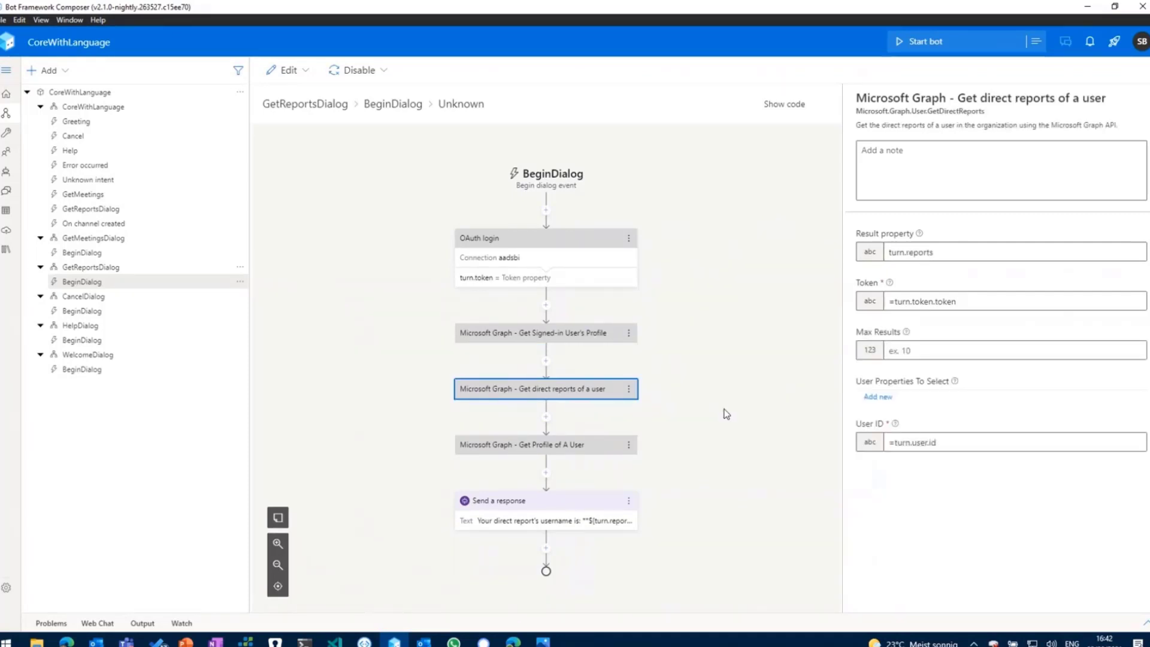
mouse_move(818, 438)
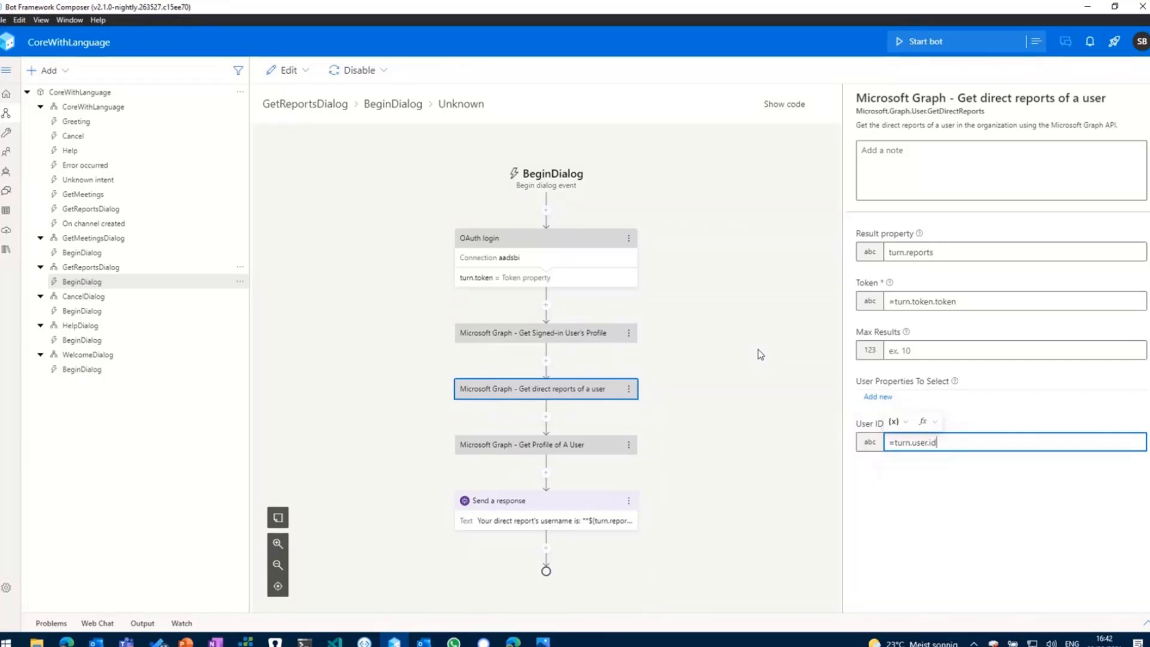
mouse_move(890, 480)
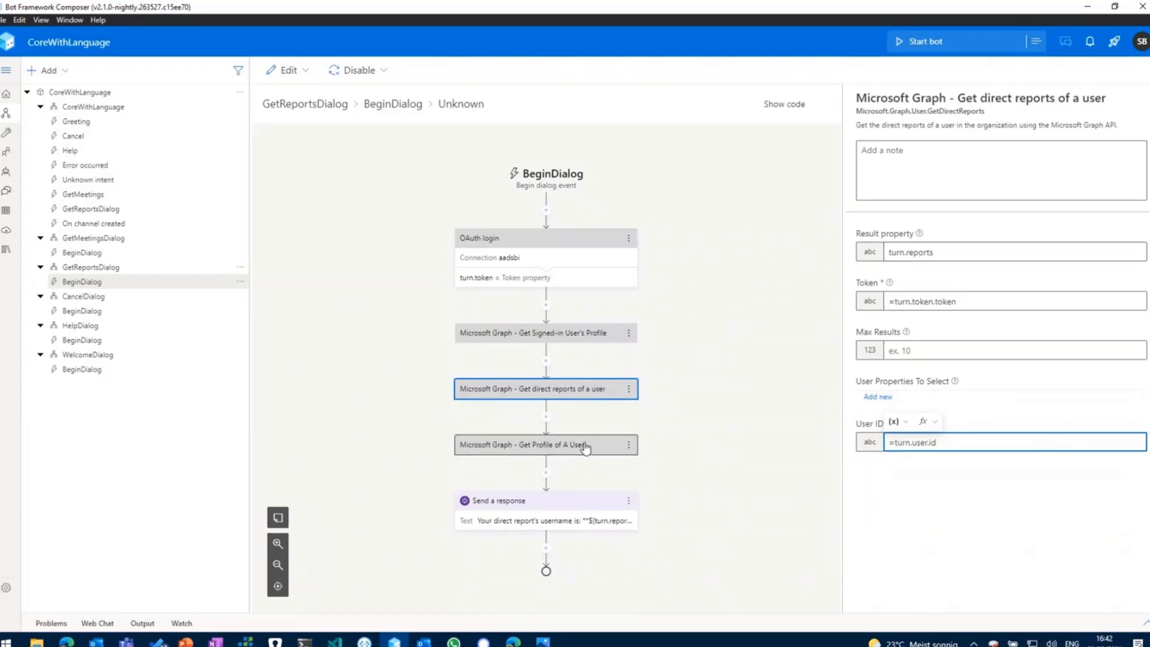
click(954, 442)
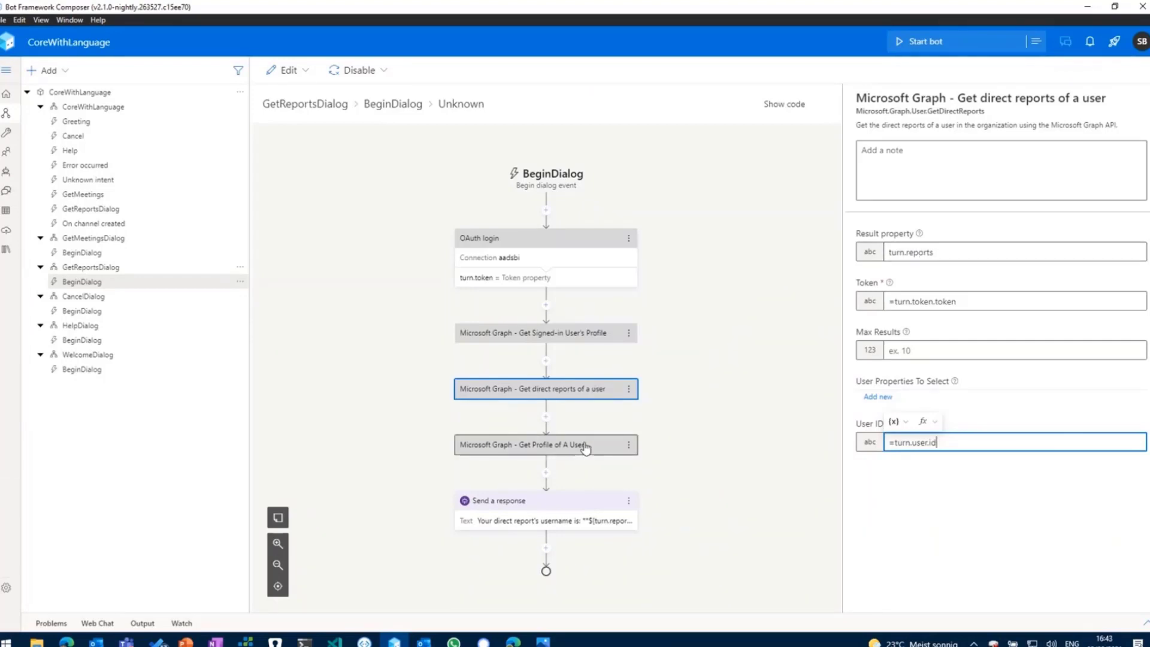
Step: Configure Get Profile of A User: result turn.reportUser, token =turn.token.token, displayName and mail, user ID =turn.reports[0].id
click(524, 444)
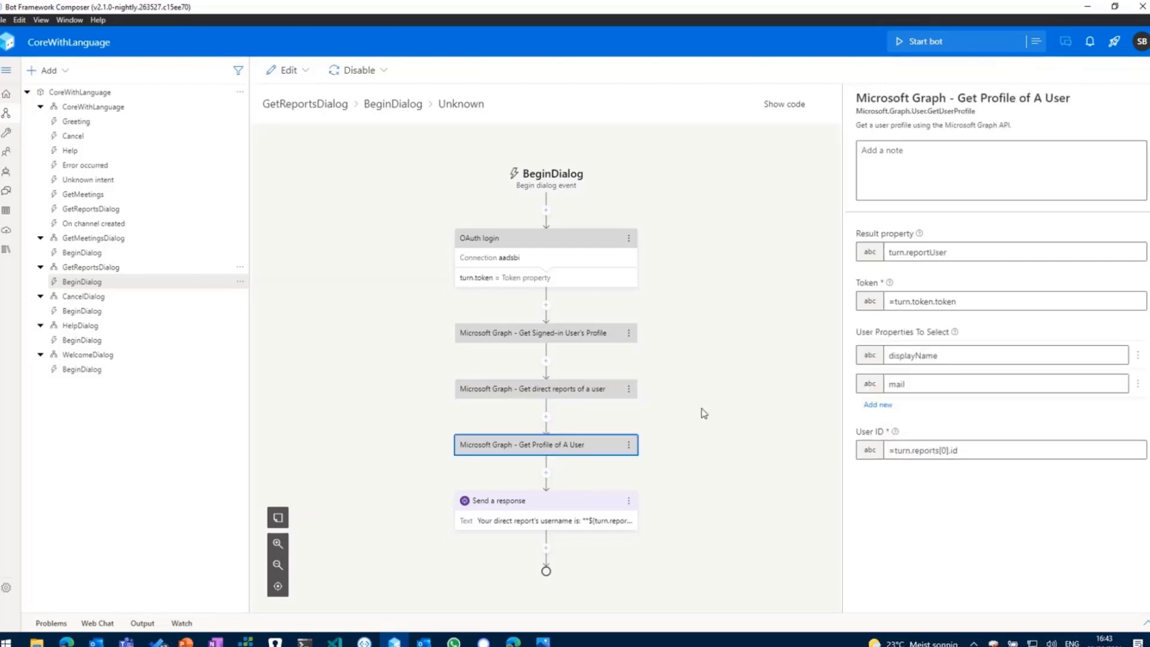
mouse_move(702, 411)
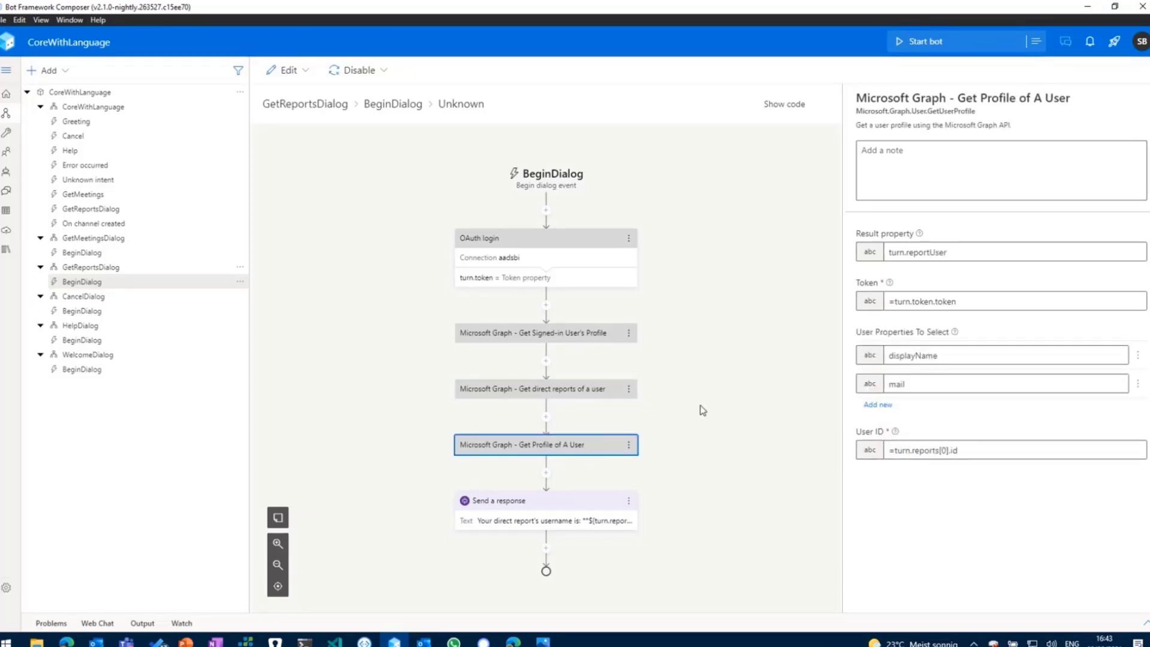
mouse_move(695, 391)
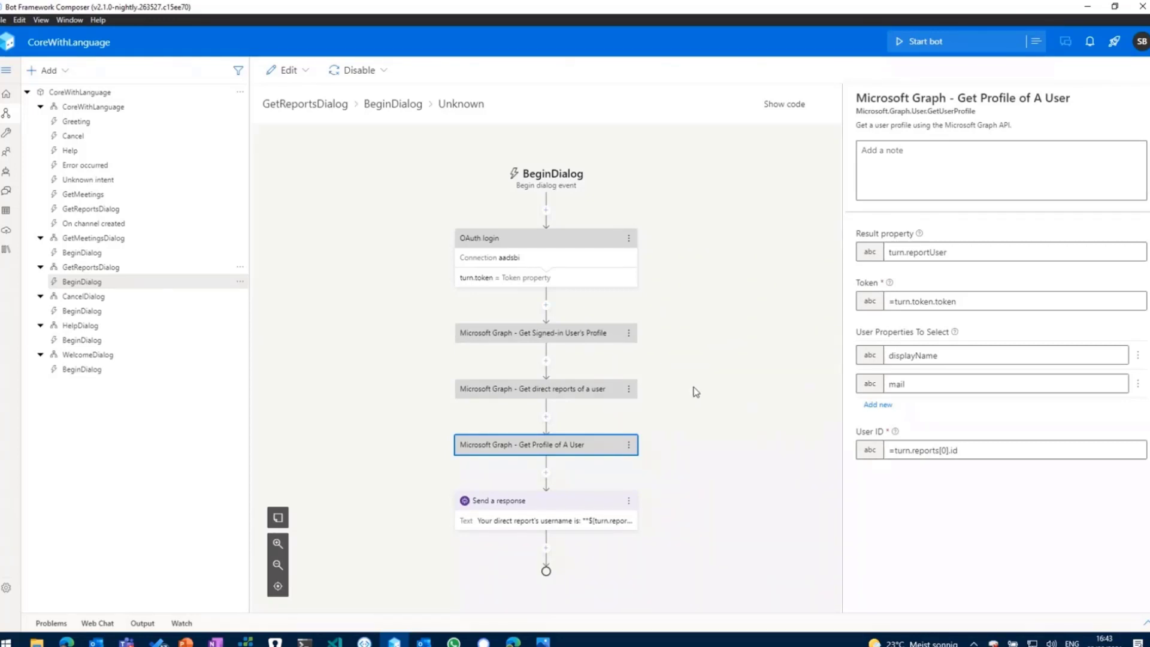
mouse_move(687, 391)
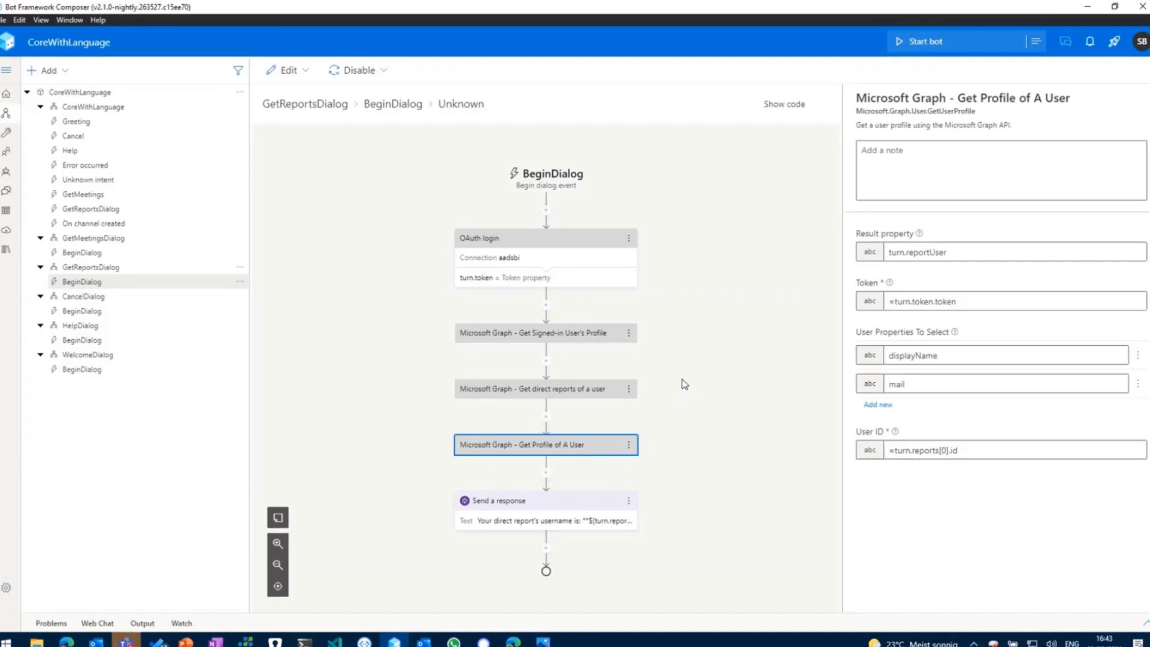
click(1013, 449)
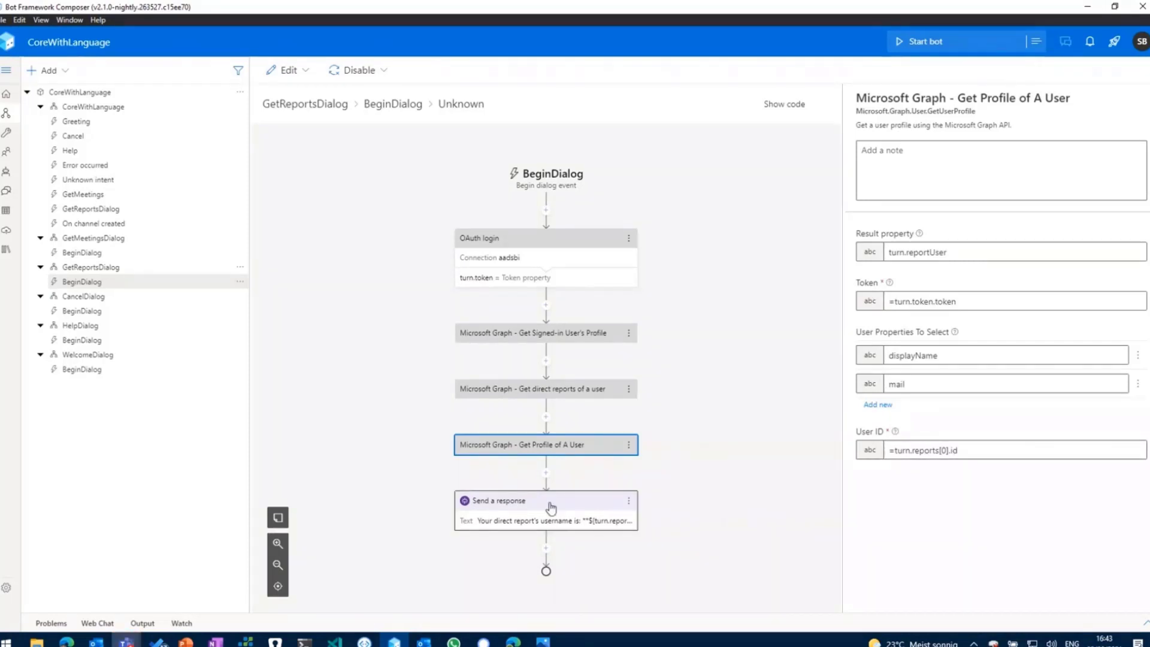
Step: Review the response quoting turn.reportUser's displayName and mail, then start the bot locally
click(546, 501)
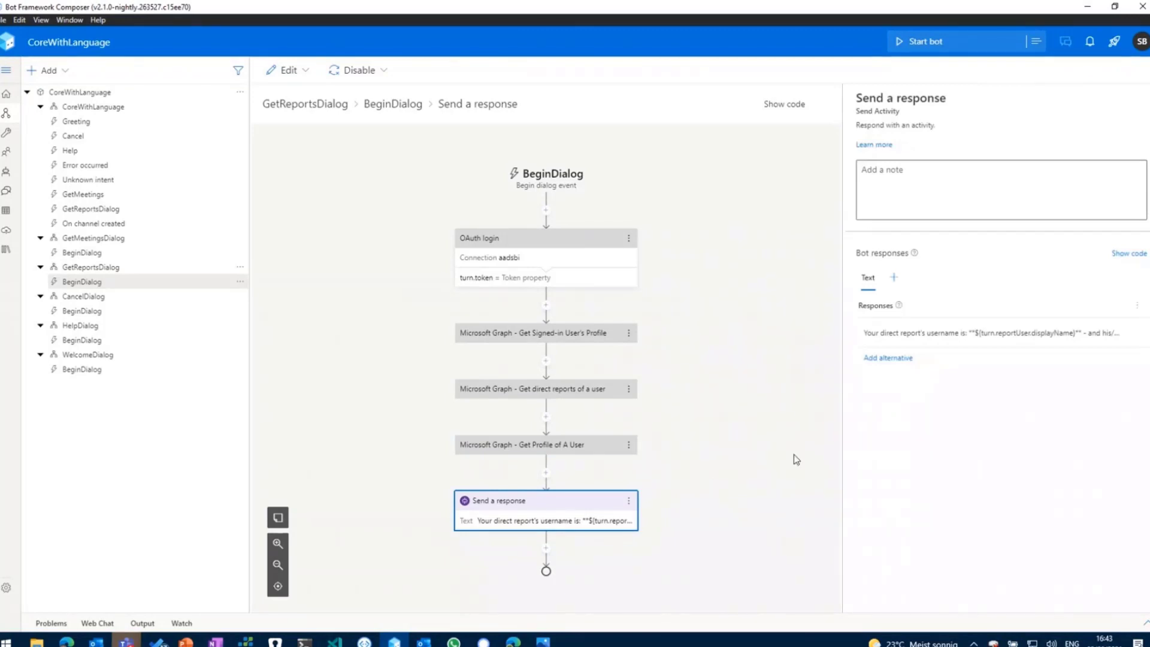
click(998, 334)
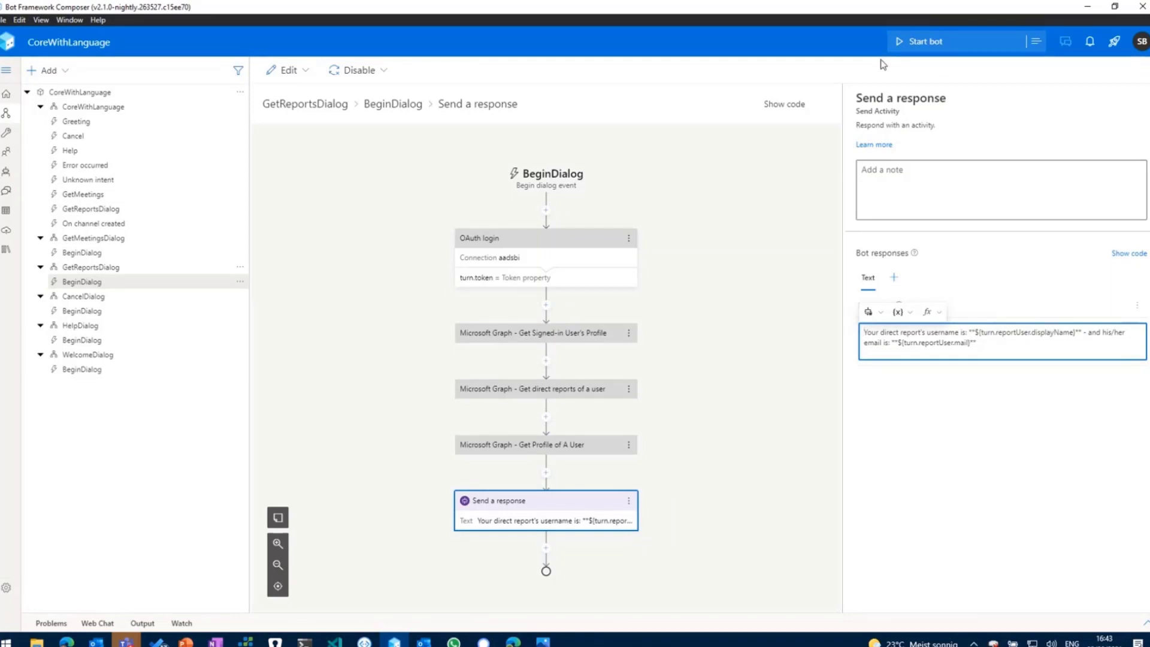
click(926, 40)
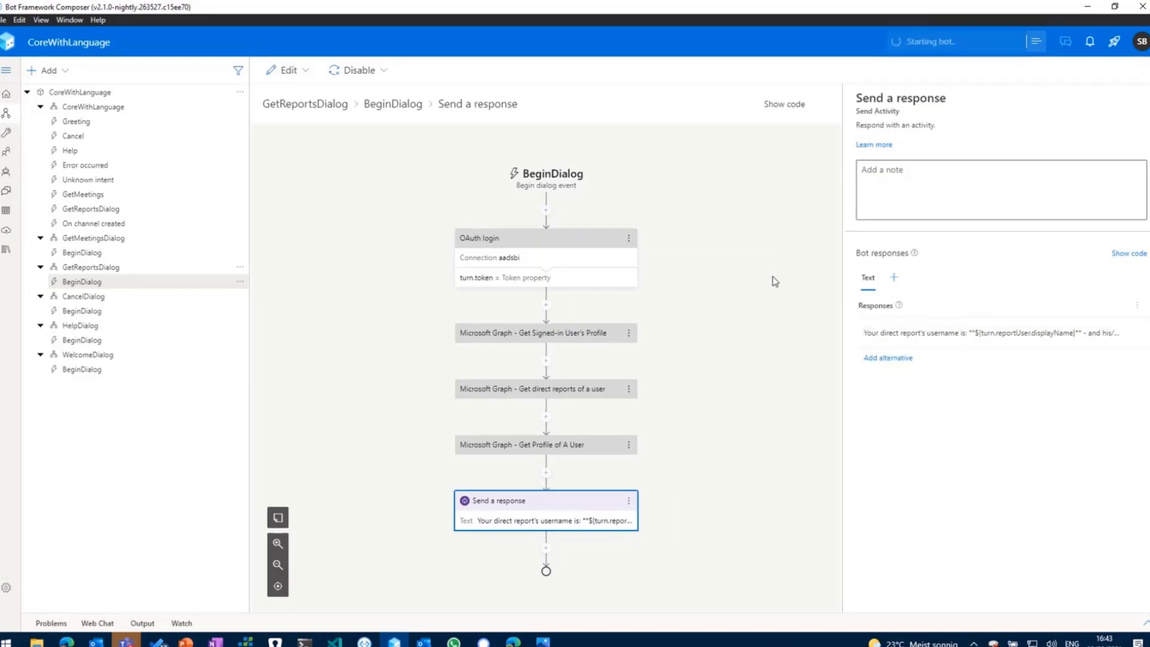
mouse_move(682, 403)
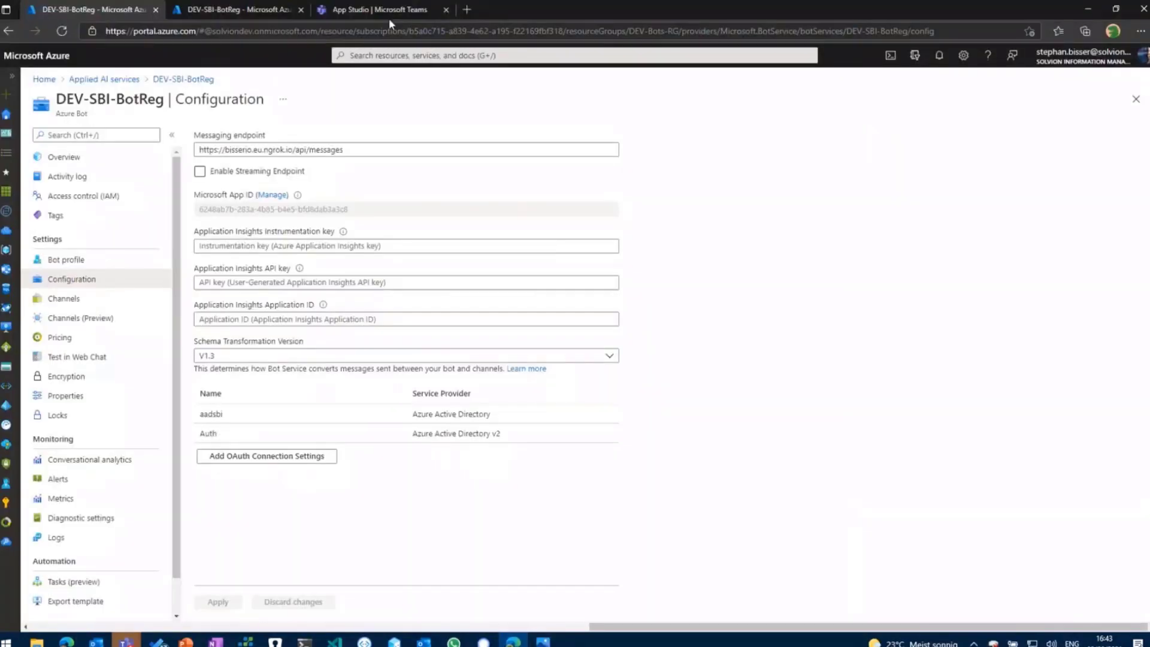
Step: Reach the SBI-BotReg app's Test and distribute step via its Bots capability in App Studio
click(377, 10)
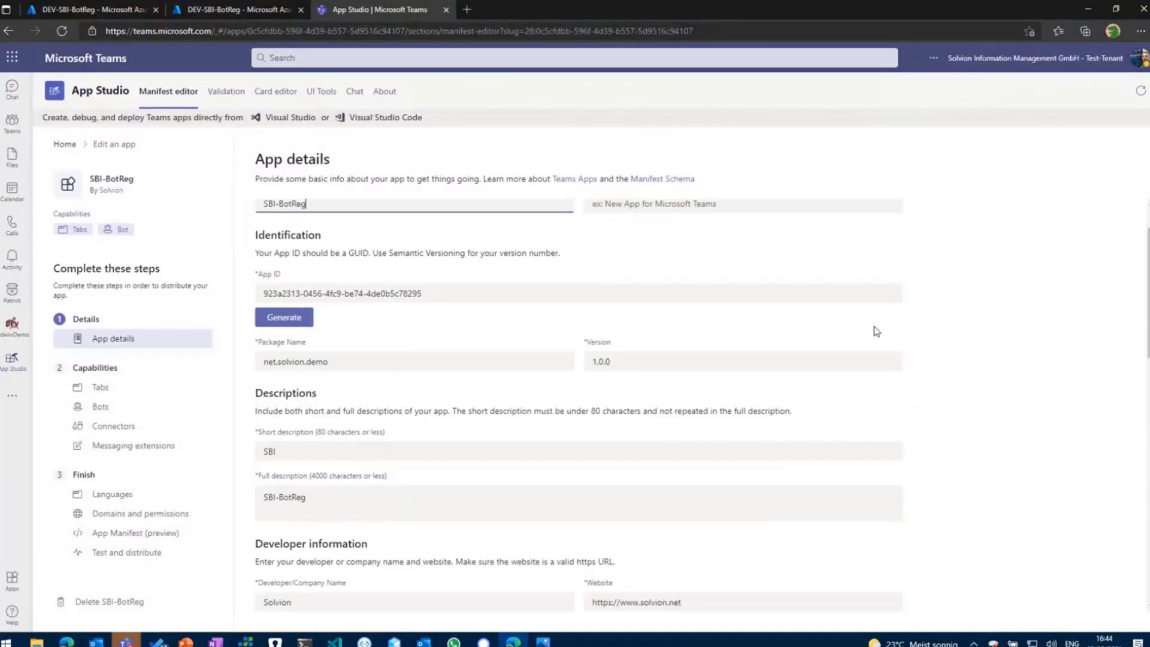
click(100, 407)
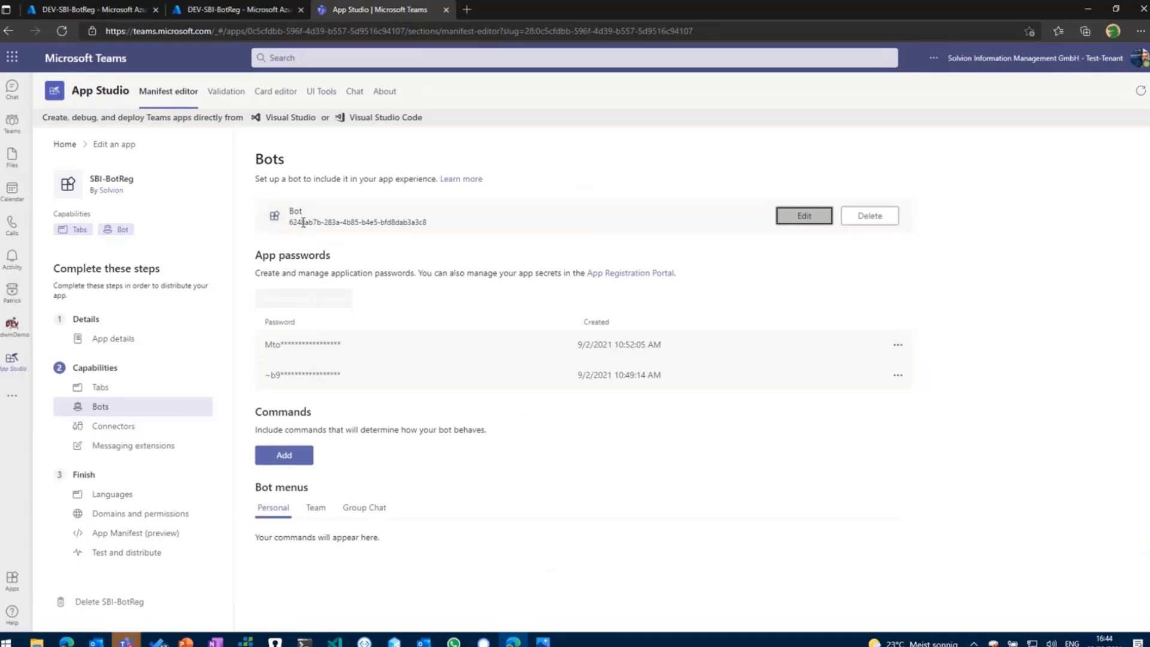
click(126, 552)
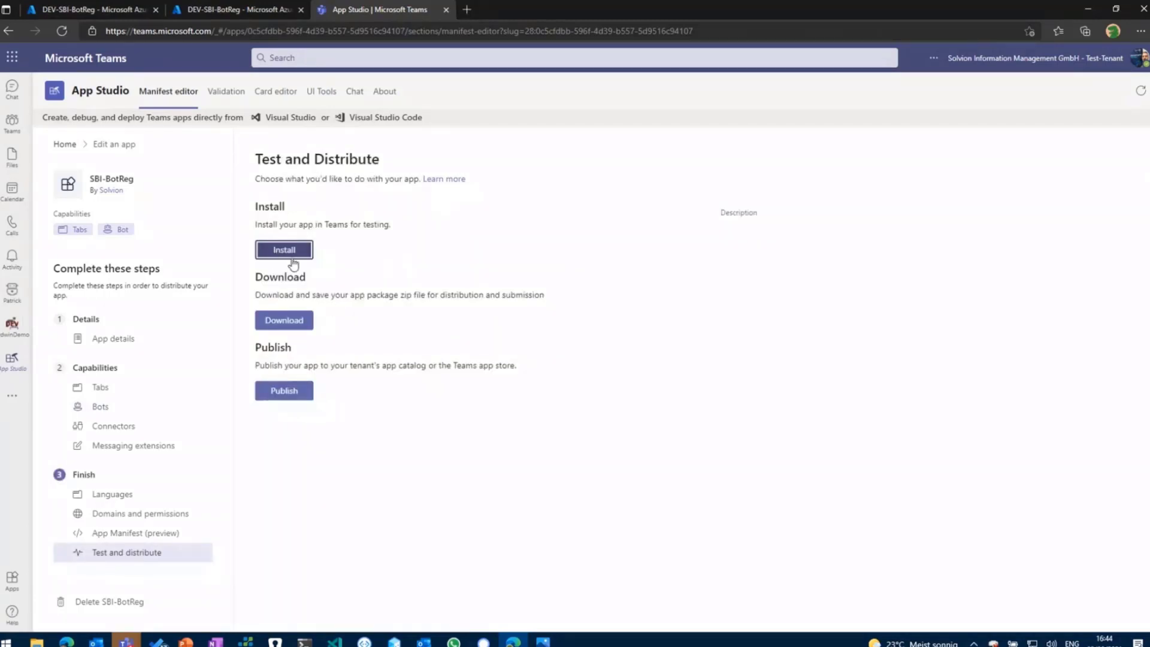
Step: Install the app in Teams and ask the bot 'show me my direct reports'
click(282, 249)
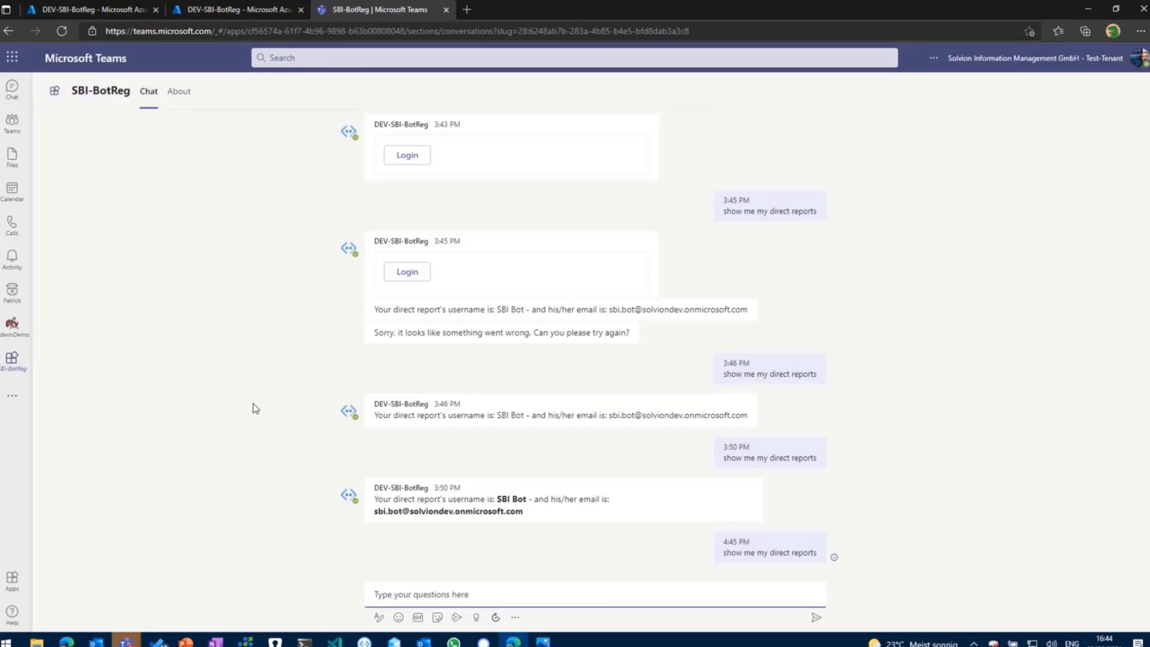
mouse_move(277, 396)
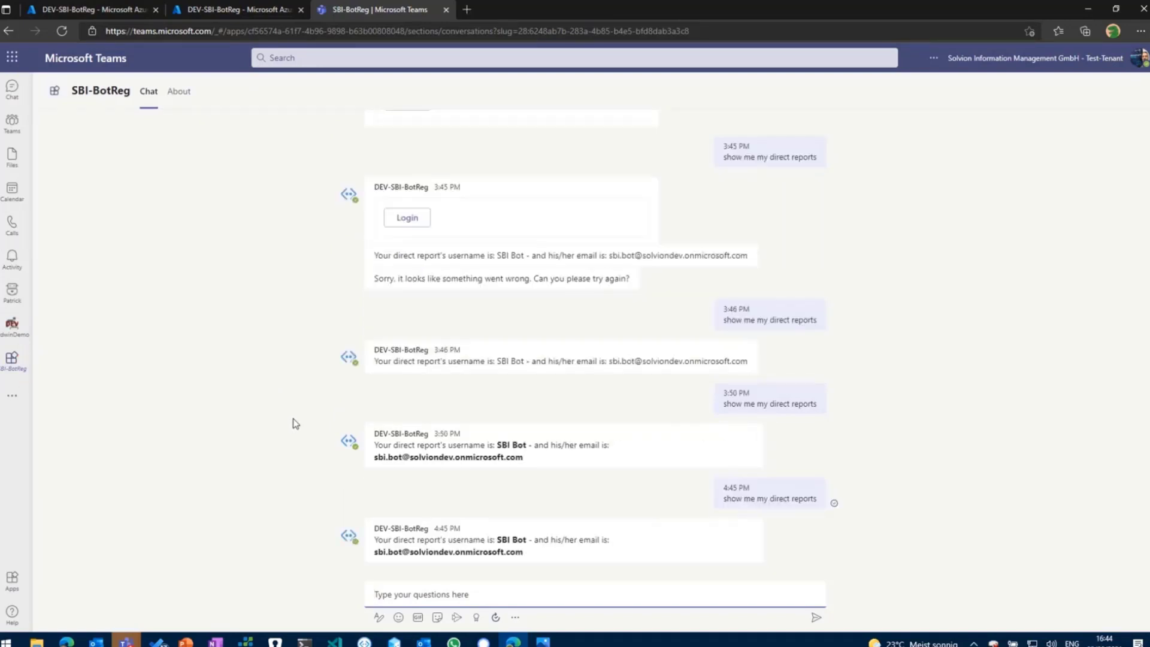
mouse_move(577, 538)
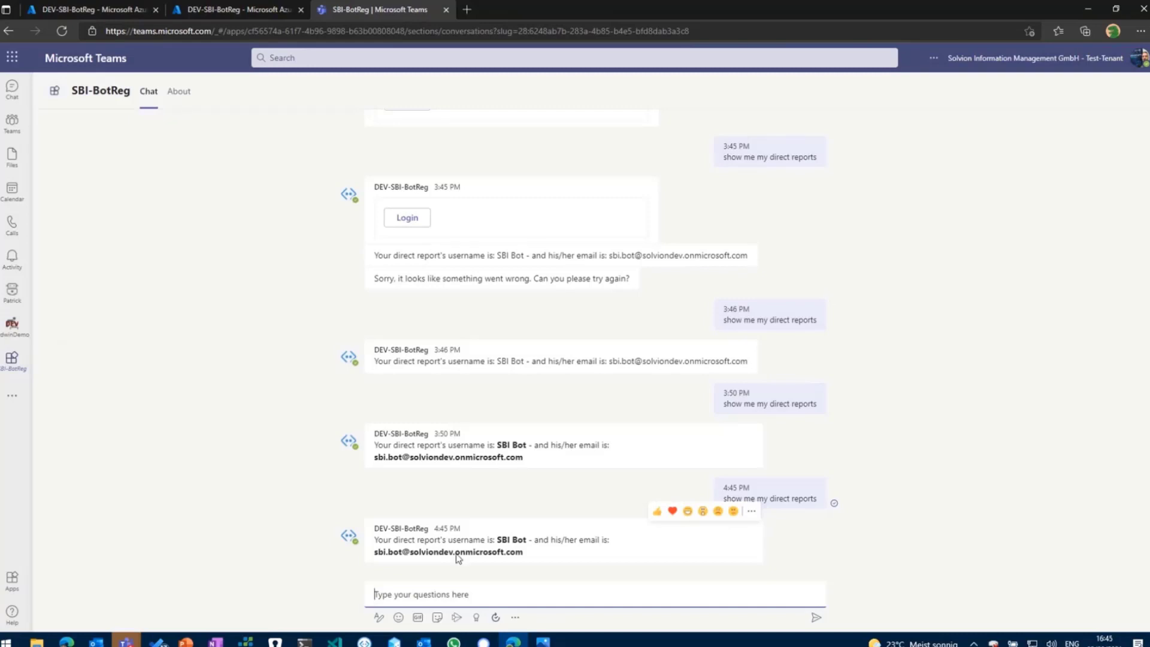
mouse_move(349, 558)
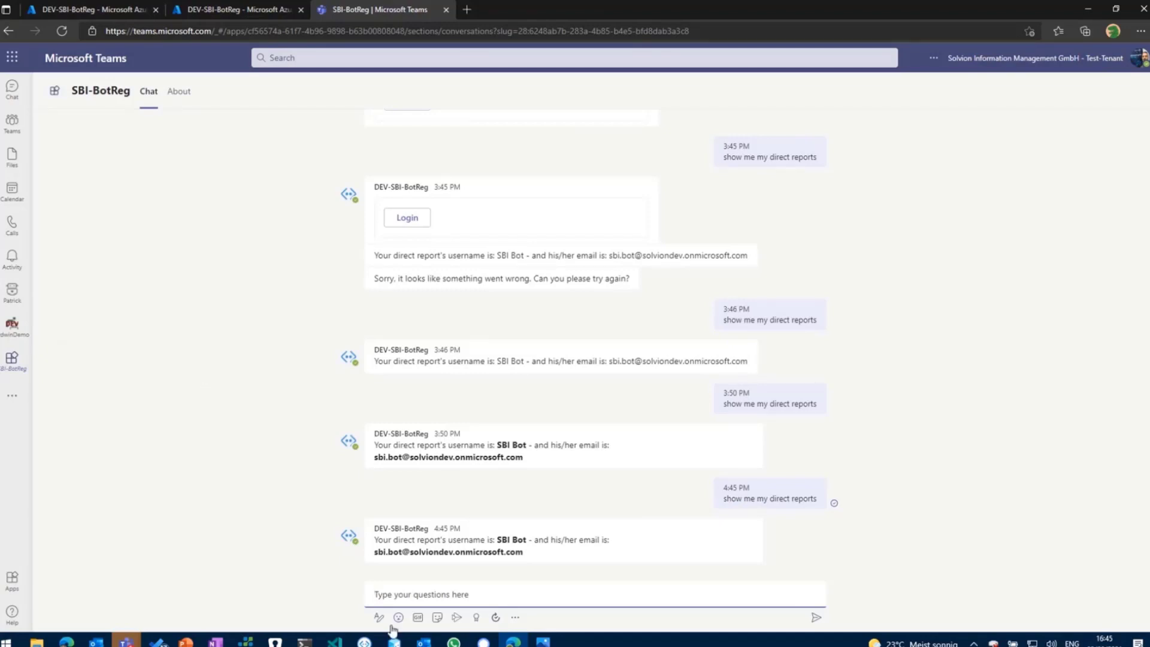
mouse_move(393, 644)
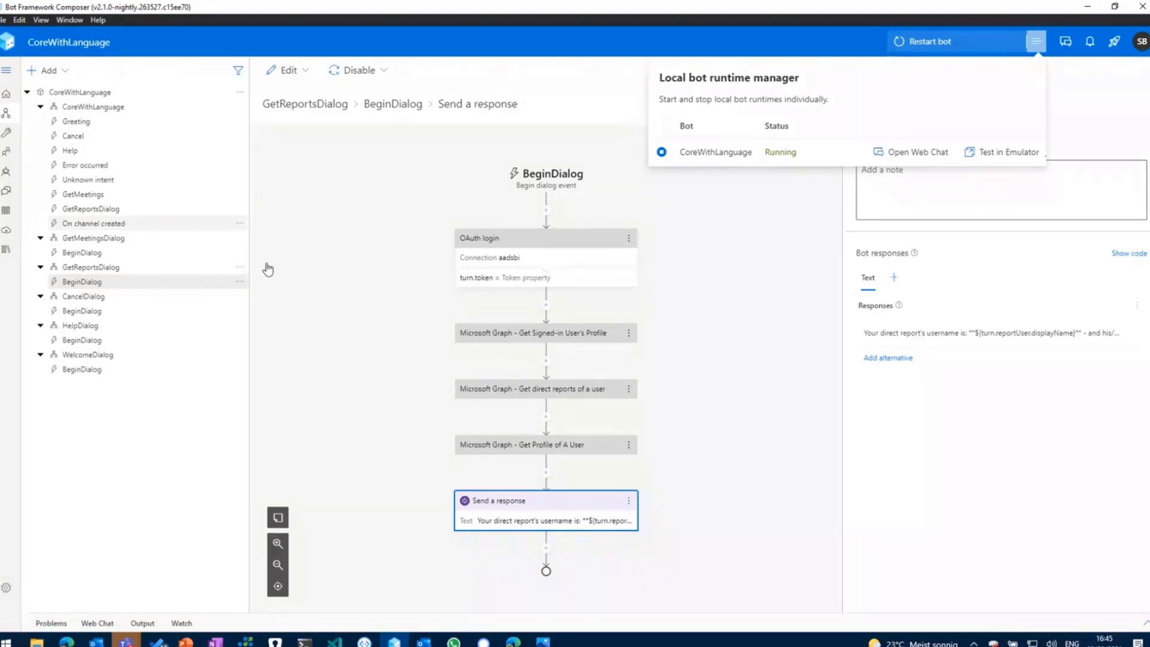
Step: Inspect the On channel created trigger's Get team member and Send a message actions
click(94, 223)
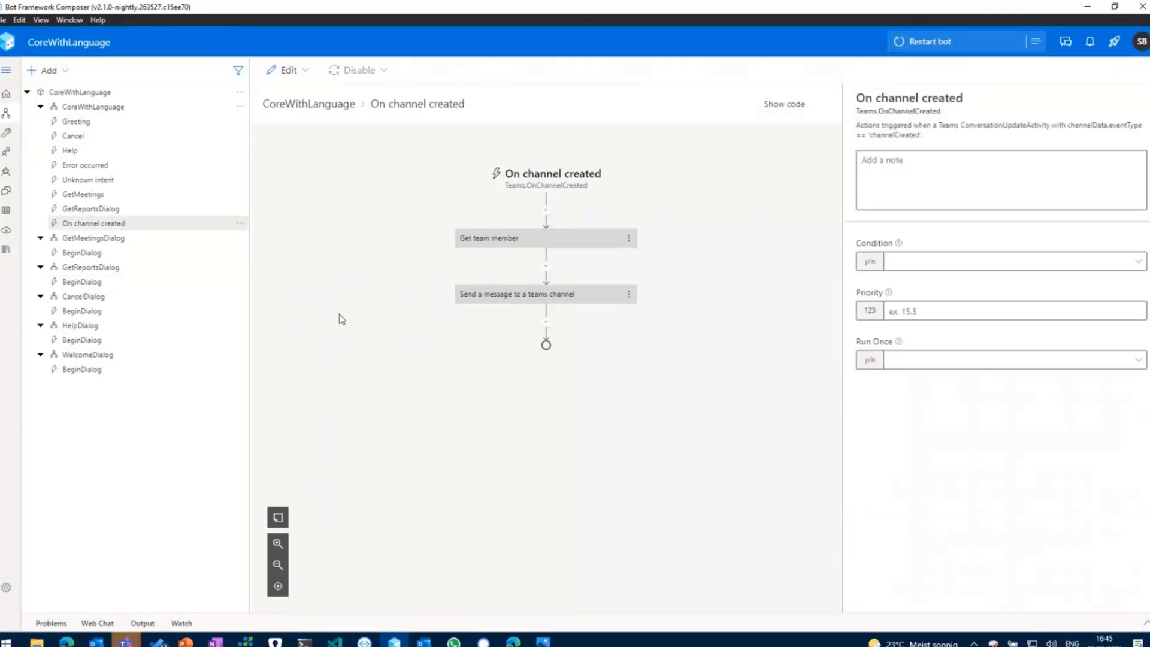
mouse_move(362, 315)
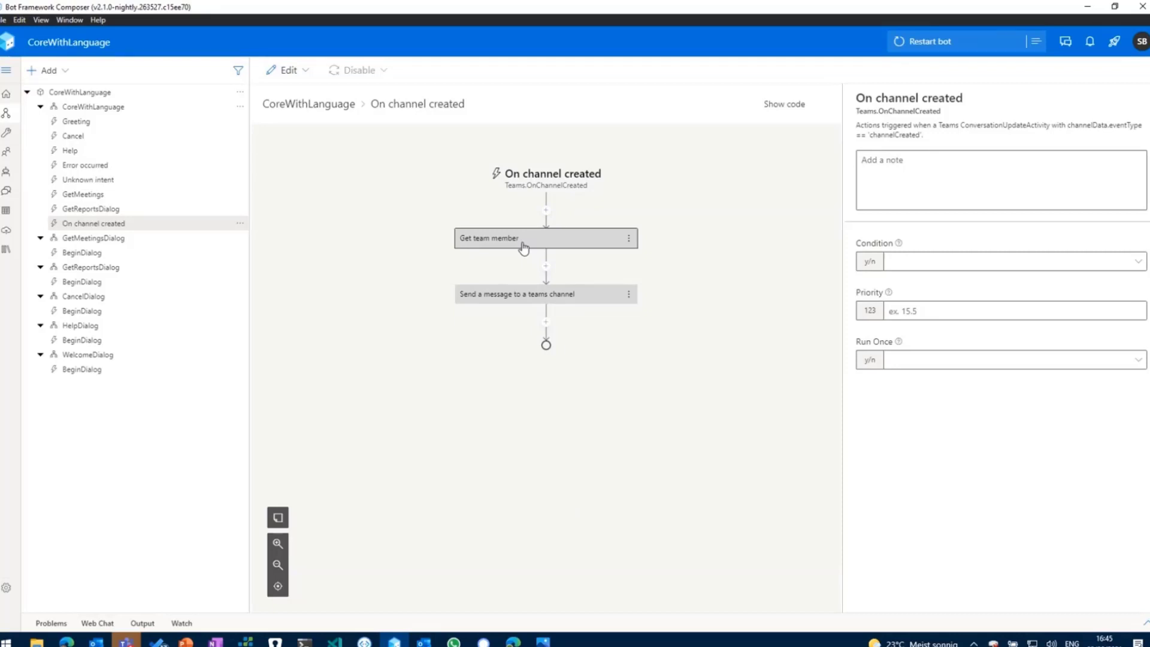
mouse_move(514, 322)
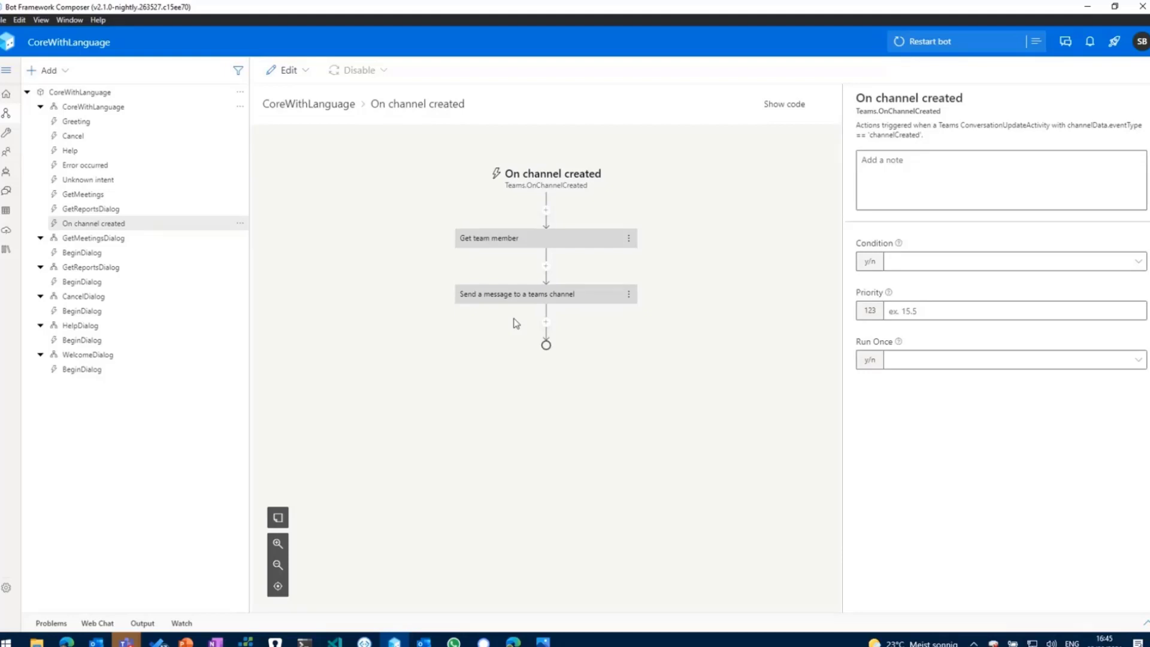
mouse_move(517, 633)
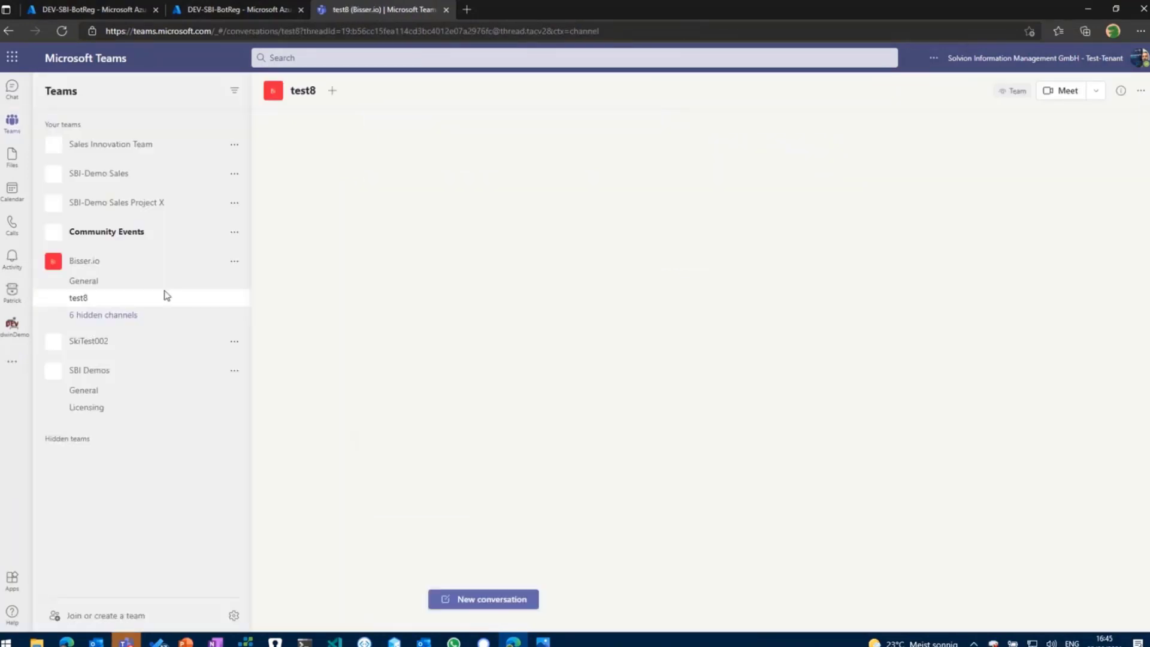
Step: Create a 'pnpdemo' channel in the Bisser.io team and see the bot's channel-created post
click(235, 262)
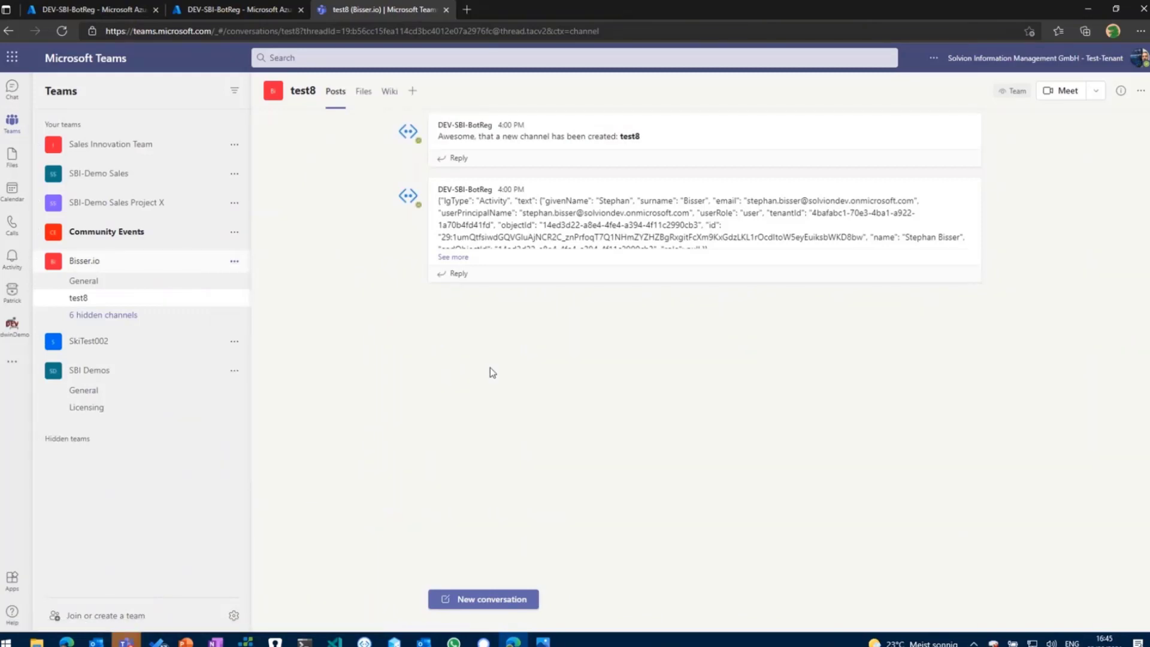
text(pnpd)
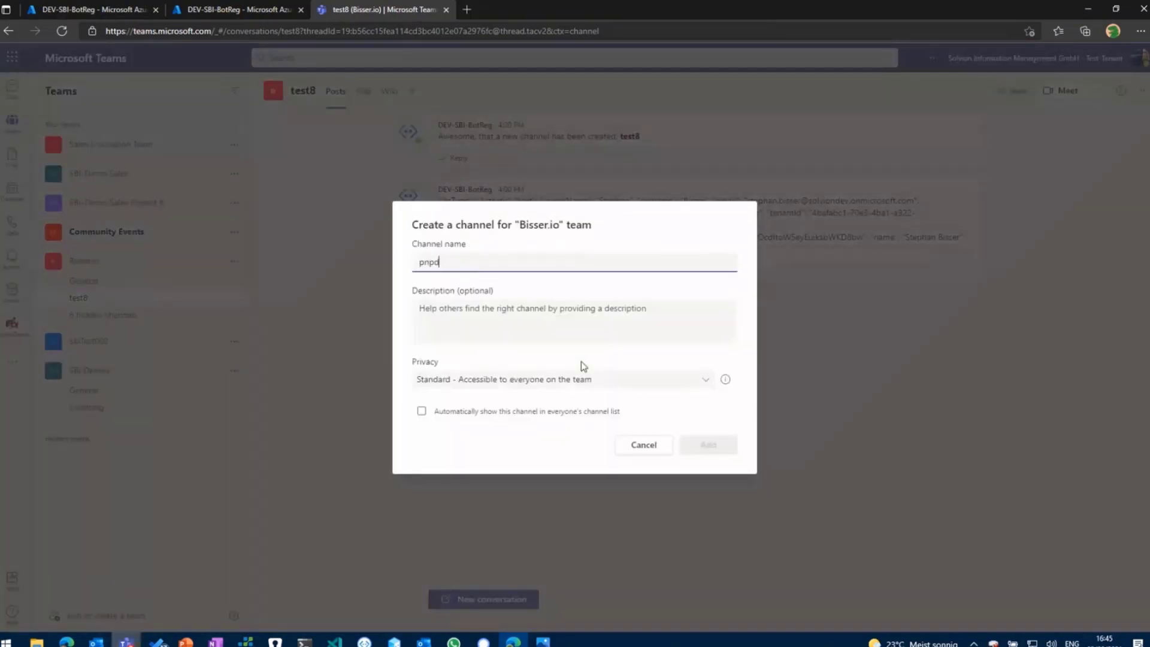
click(707, 445)
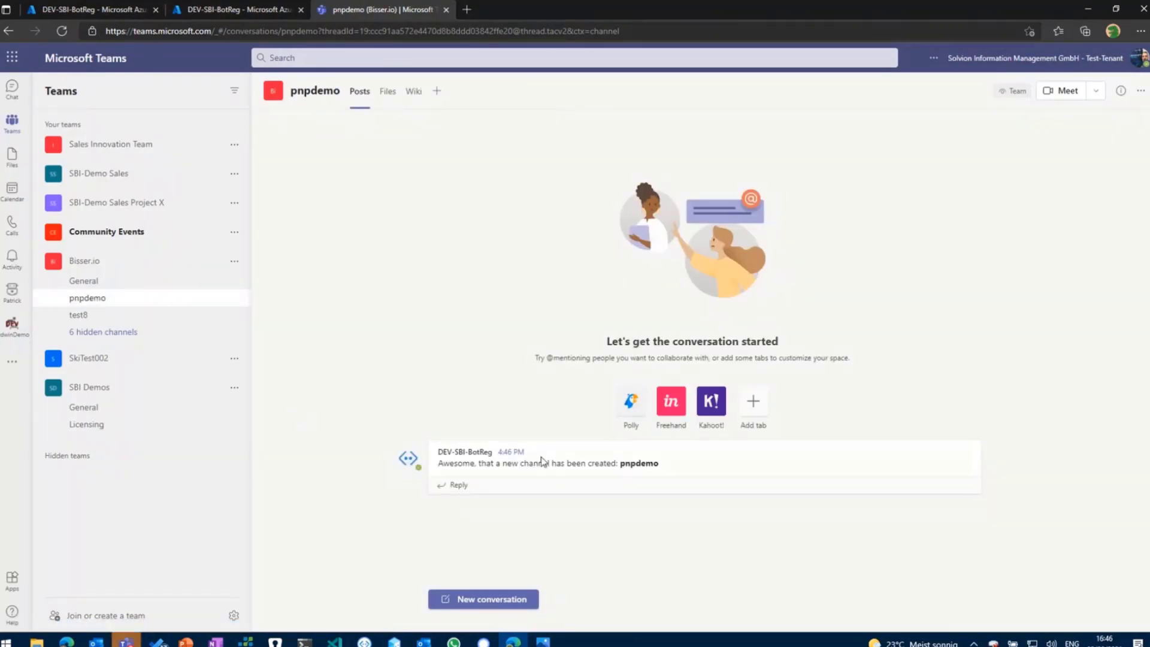
mouse_move(549, 521)
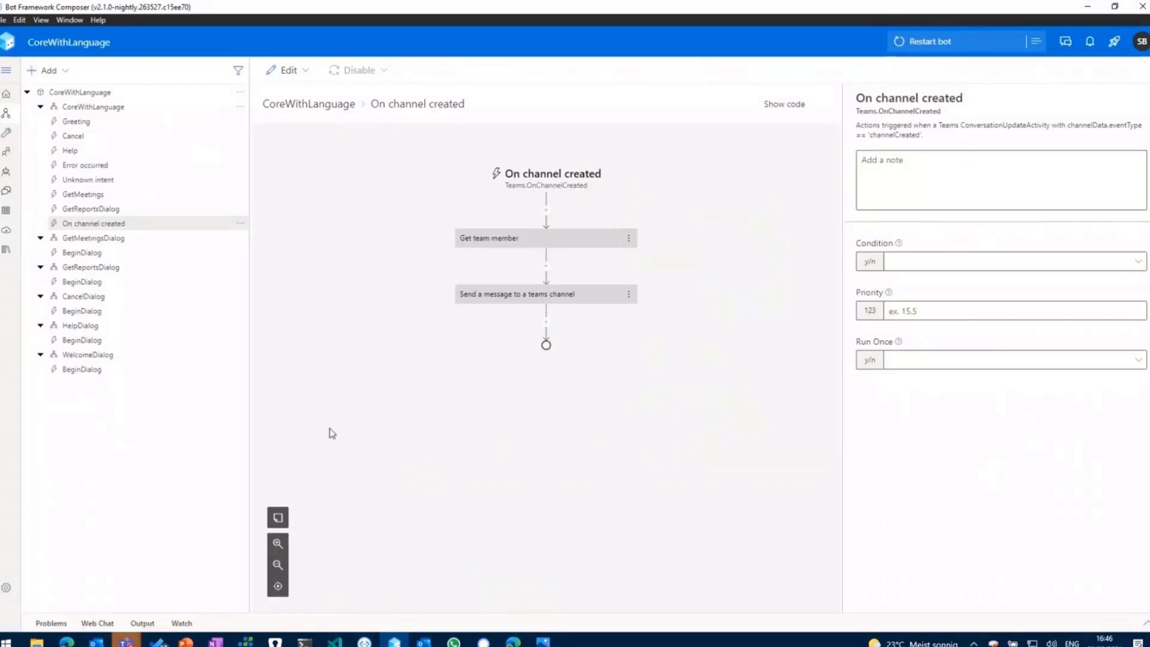
Step: Add a new Microsoft Teams trigger to CoreWithLanguage and list the available Teams event types
click(241, 107)
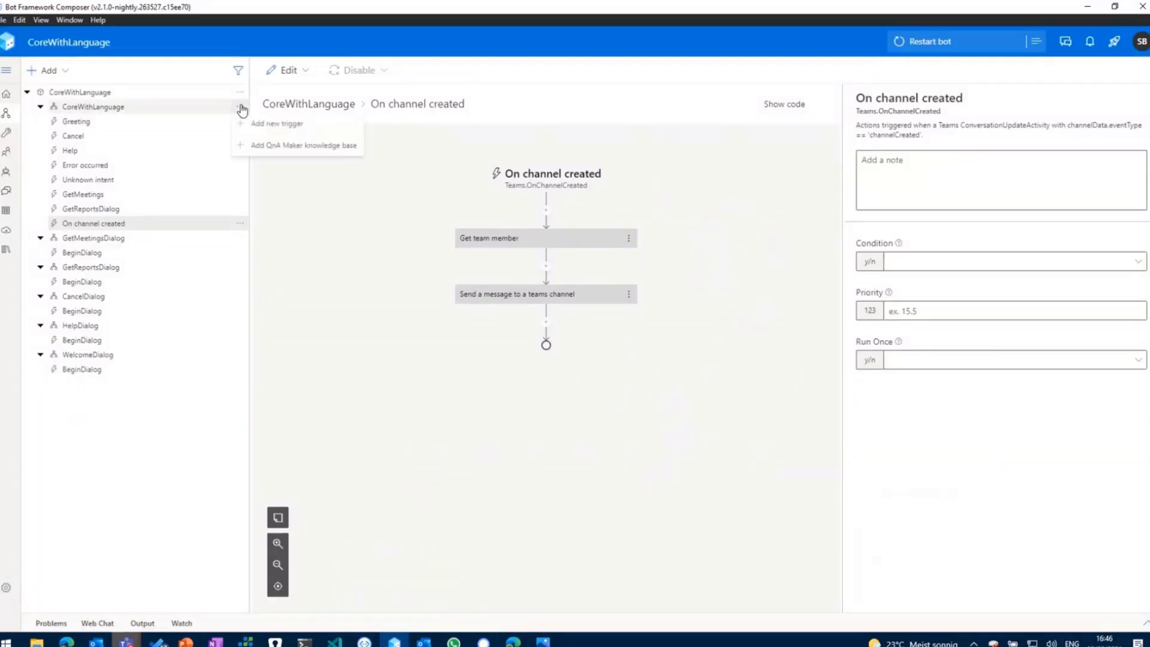
click(277, 122)
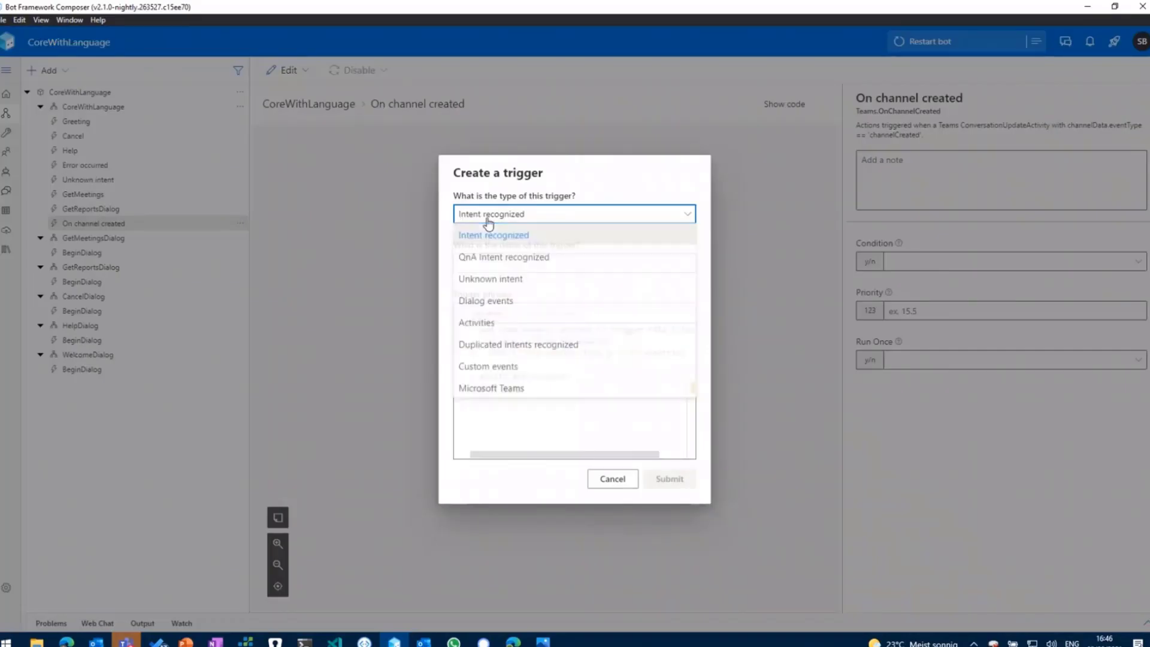
click(492, 388)
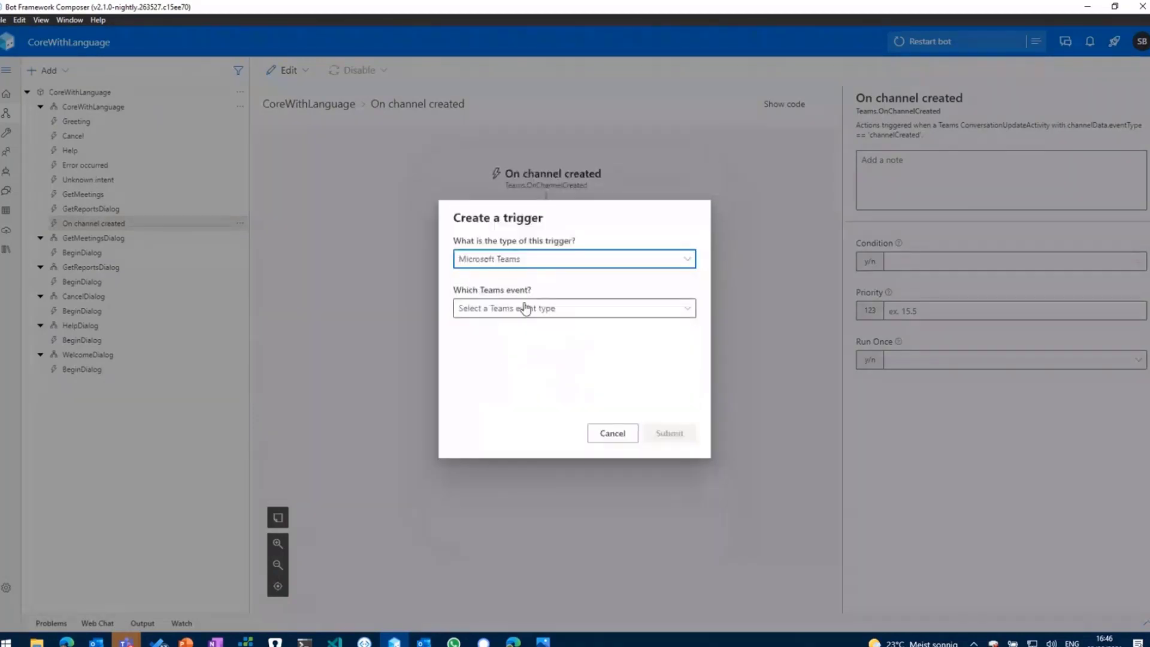
click(572, 308)
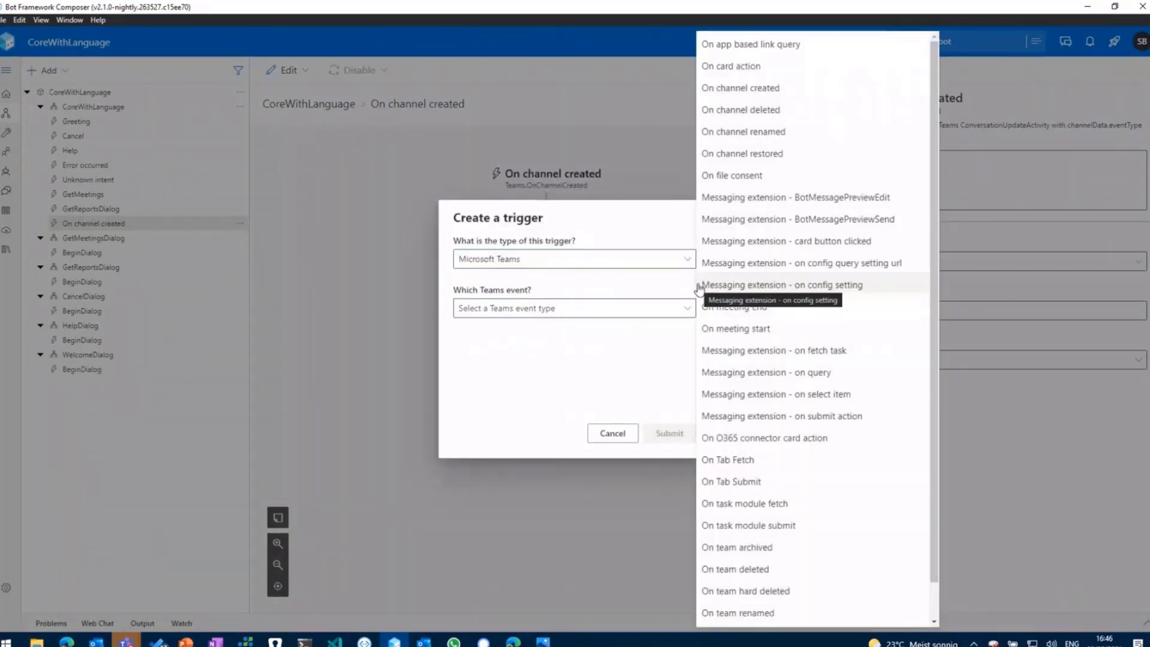
mouse_move(815, 328)
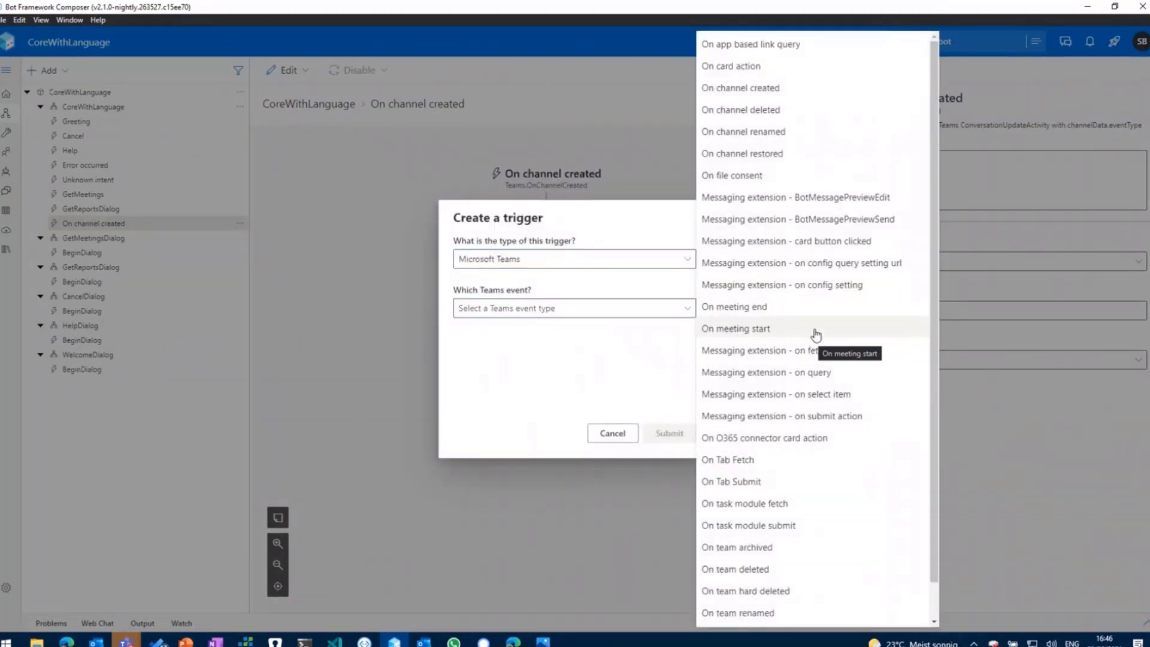